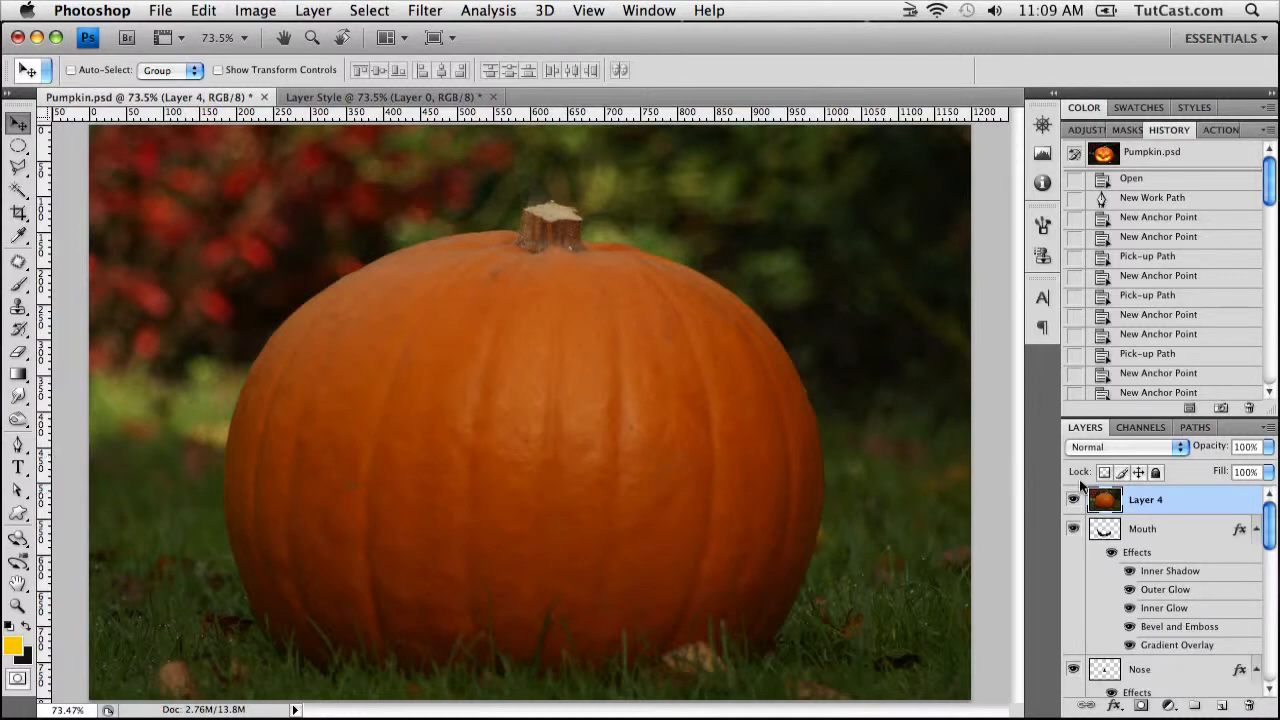
{"action": "mouse_move", "coordinate": [1076, 504]}
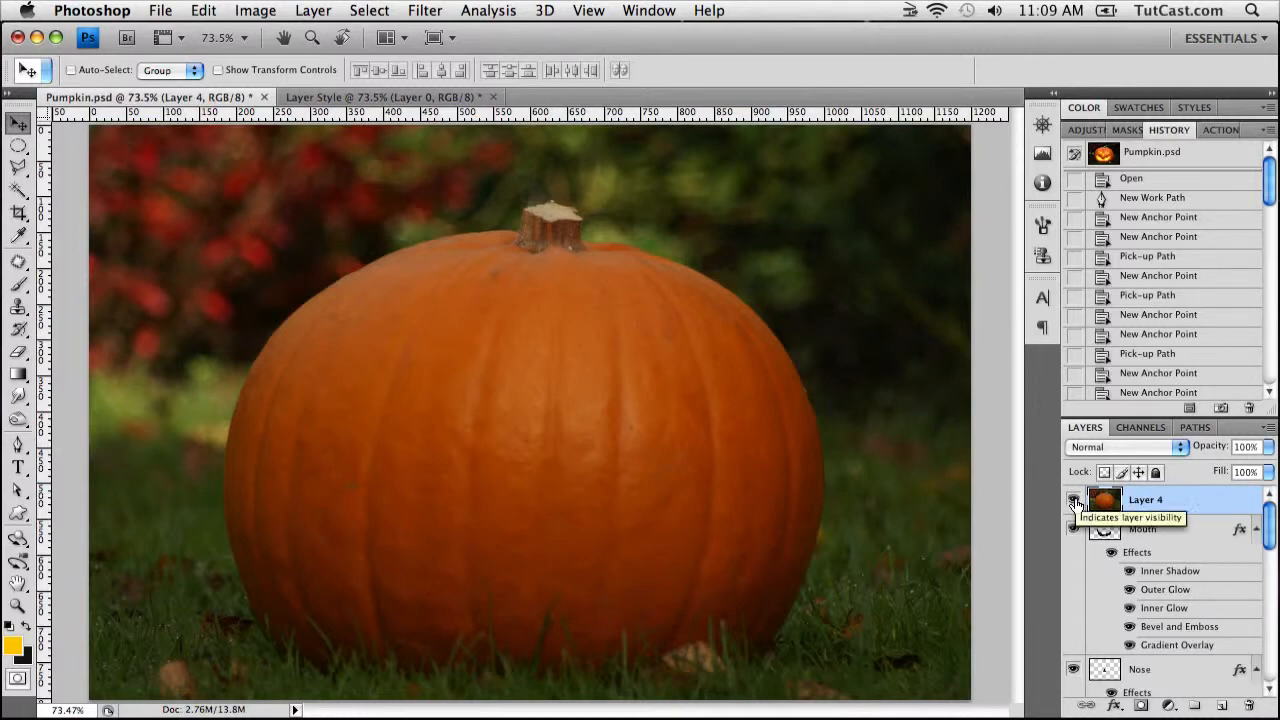
Toggle the finished glowing lantern layer for comparison, then add a fresh layer for the mouth
{"action": "left_click", "coordinate": [1074, 500]}
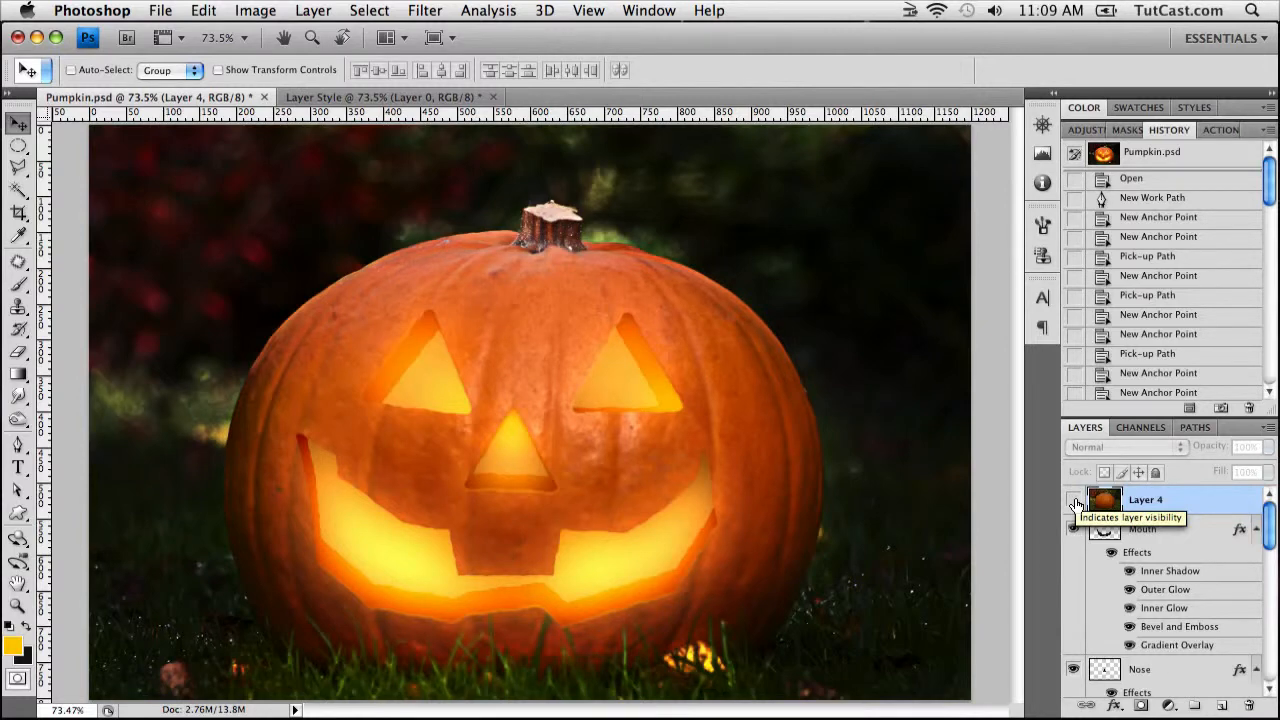
{"action": "left_click", "coordinate": [1074, 500]}
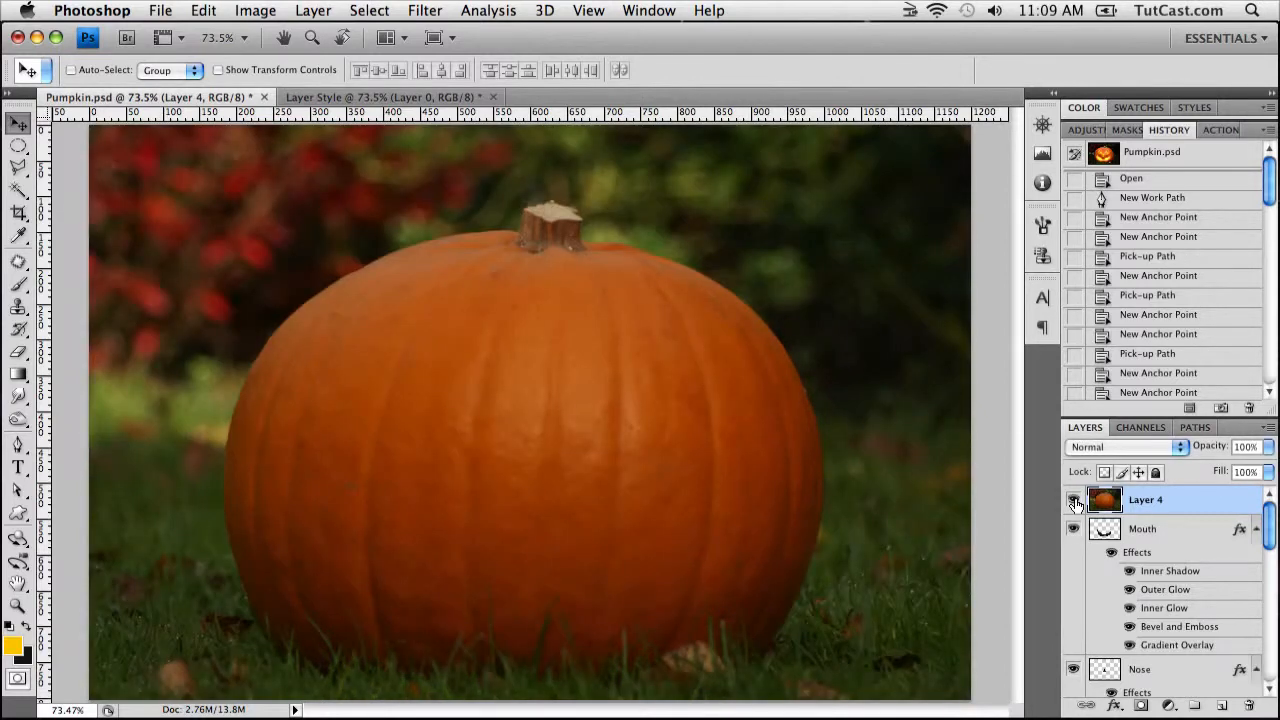
{"action": "left_click", "coordinate": [1072, 500]}
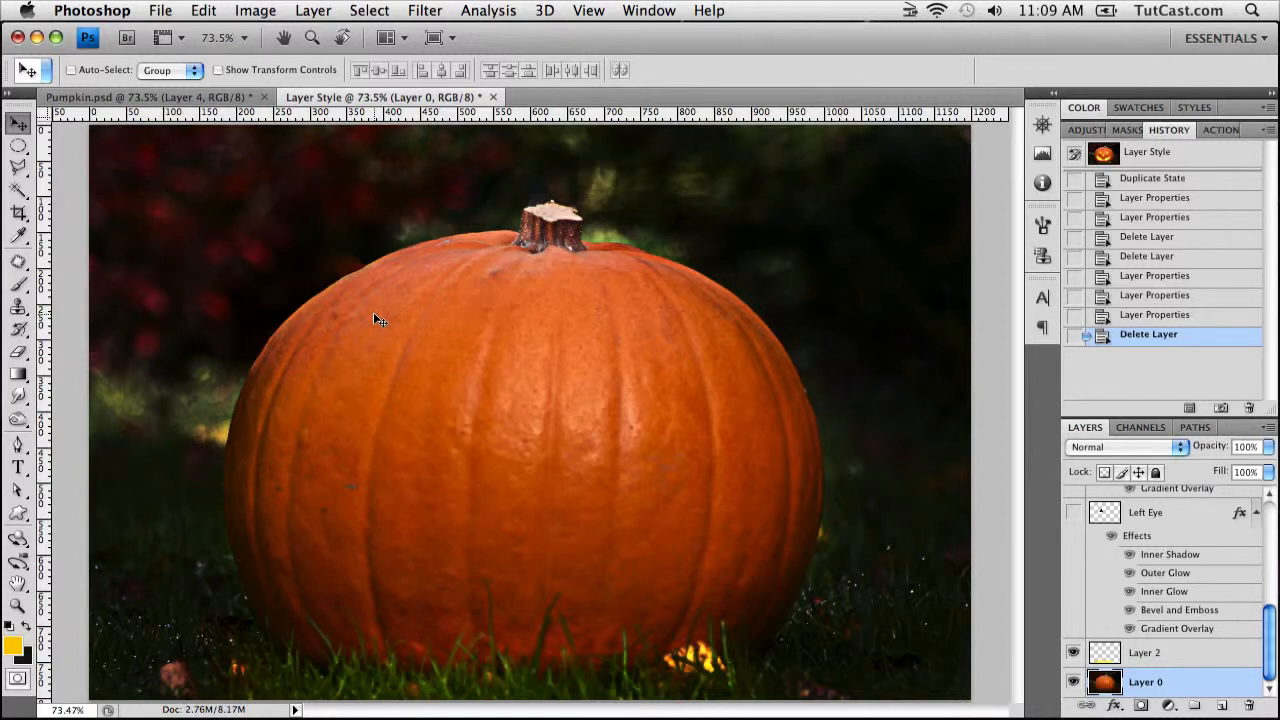
{"action": "mouse_move", "coordinate": [264, 268]}
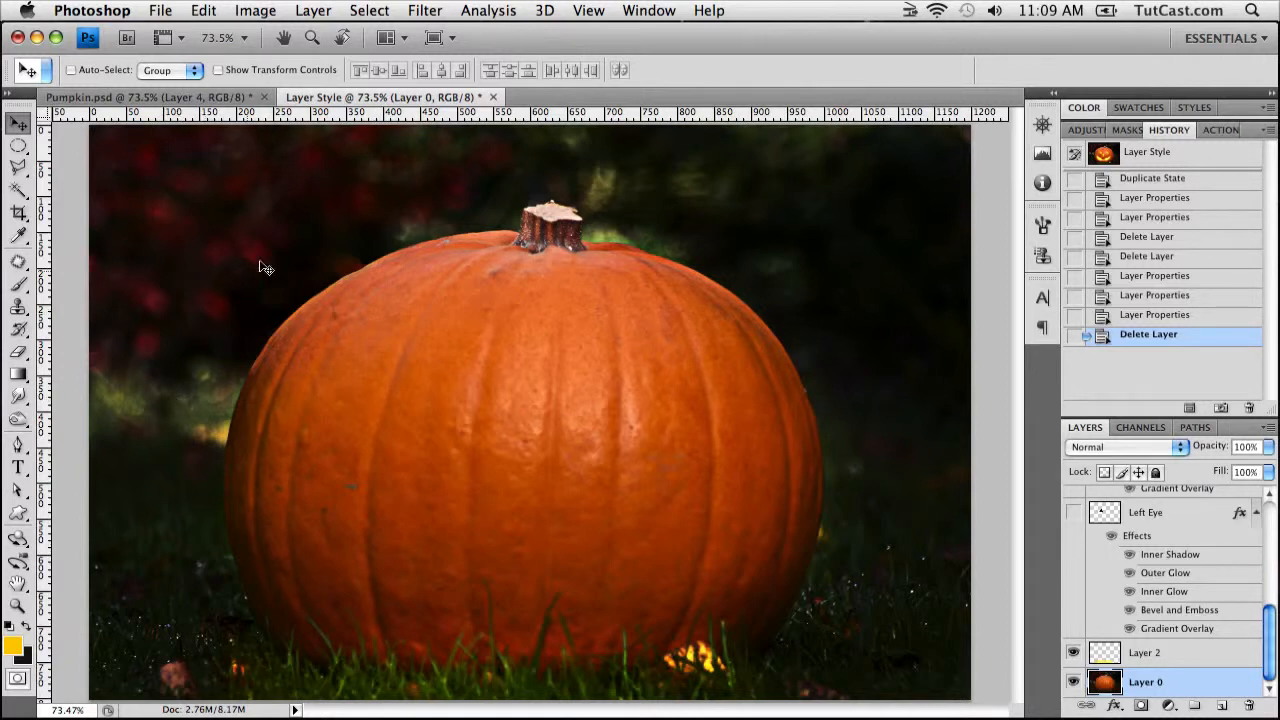
{"action": "mouse_move", "coordinate": [240, 344]}
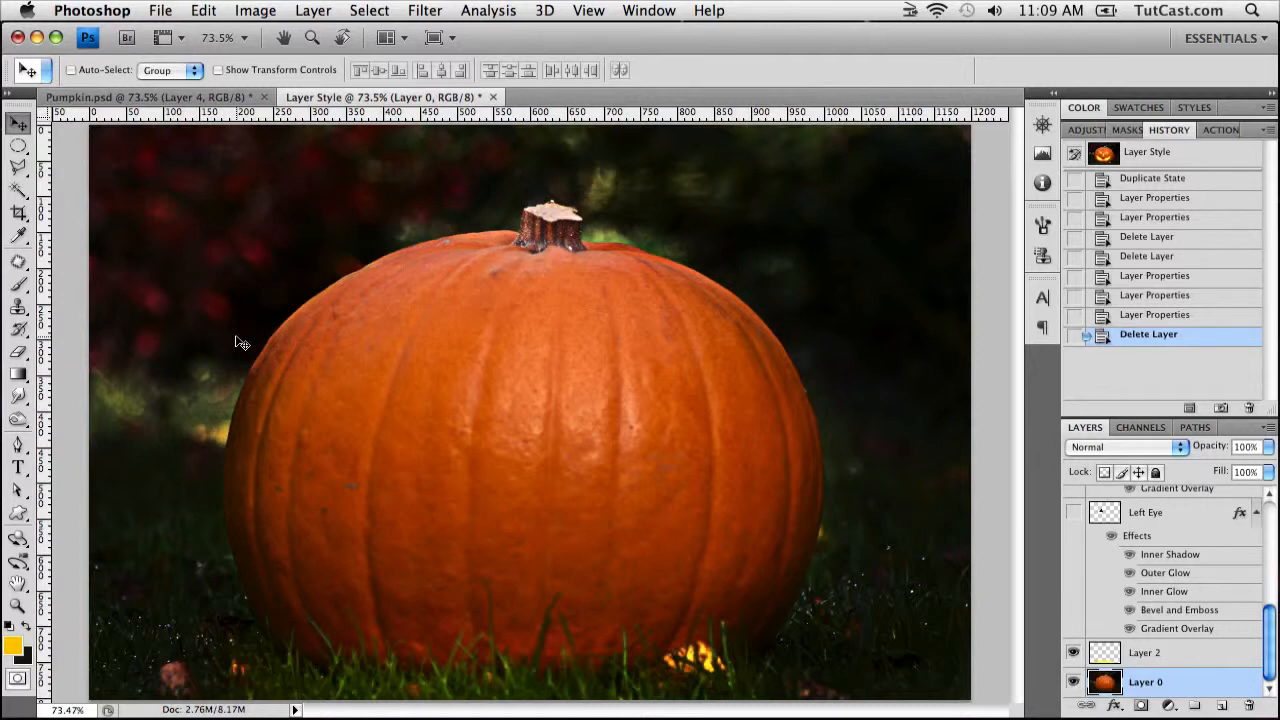
{"action": "mouse_move", "coordinate": [196, 308]}
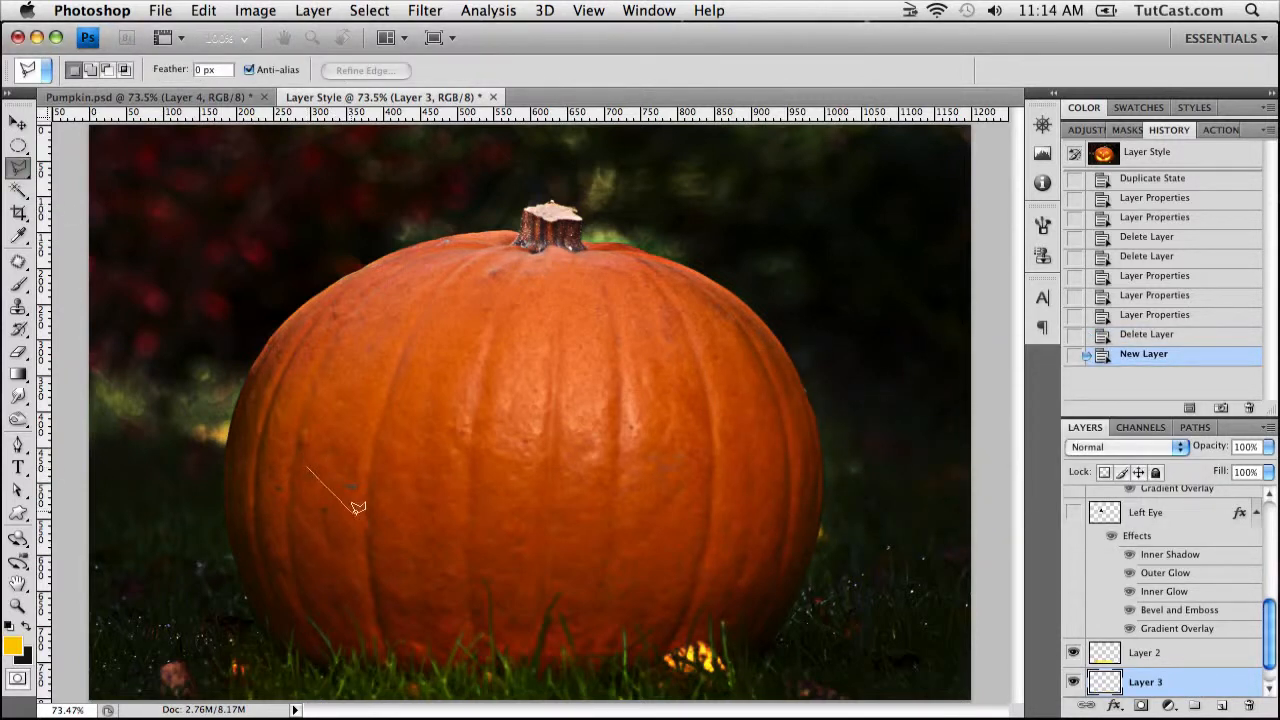
Trace the first jagged corners of the grinning mouth with the Polygonal Lasso
{"action": "left_click", "coordinate": [476, 548]}
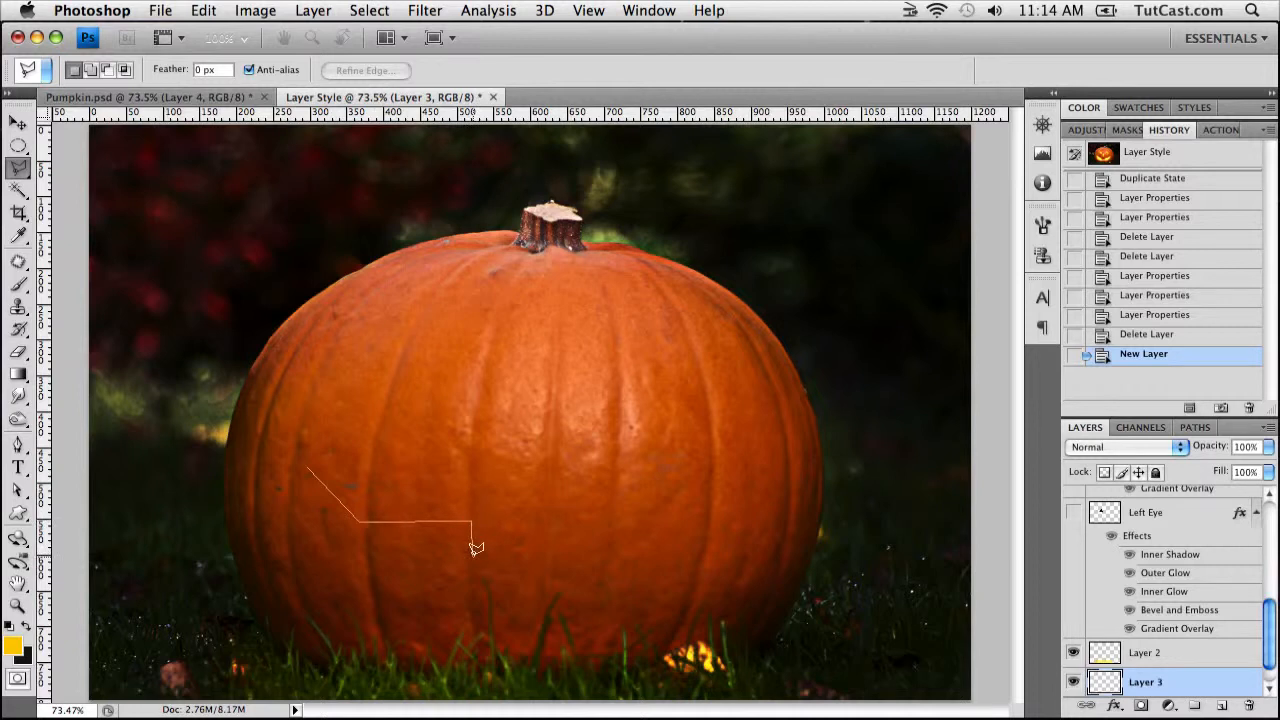
{"action": "left_click", "coordinate": [656, 510]}
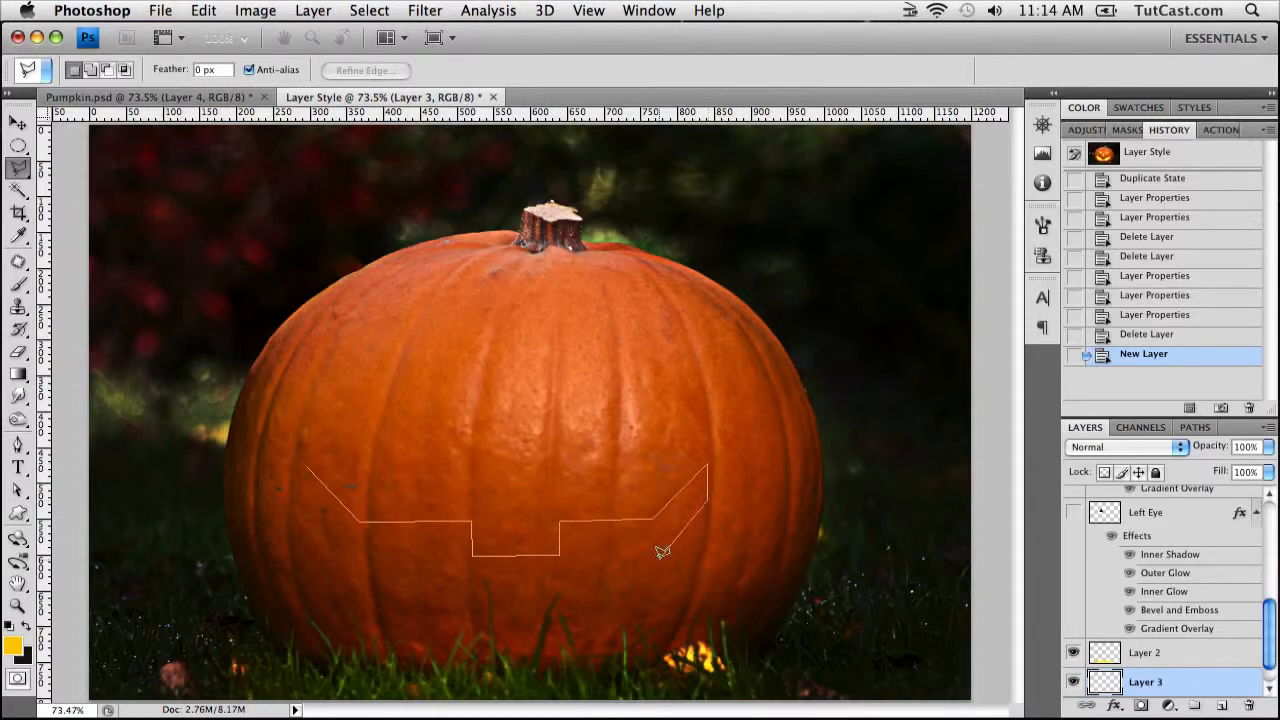
{"action": "left_click", "coordinate": [430, 598]}
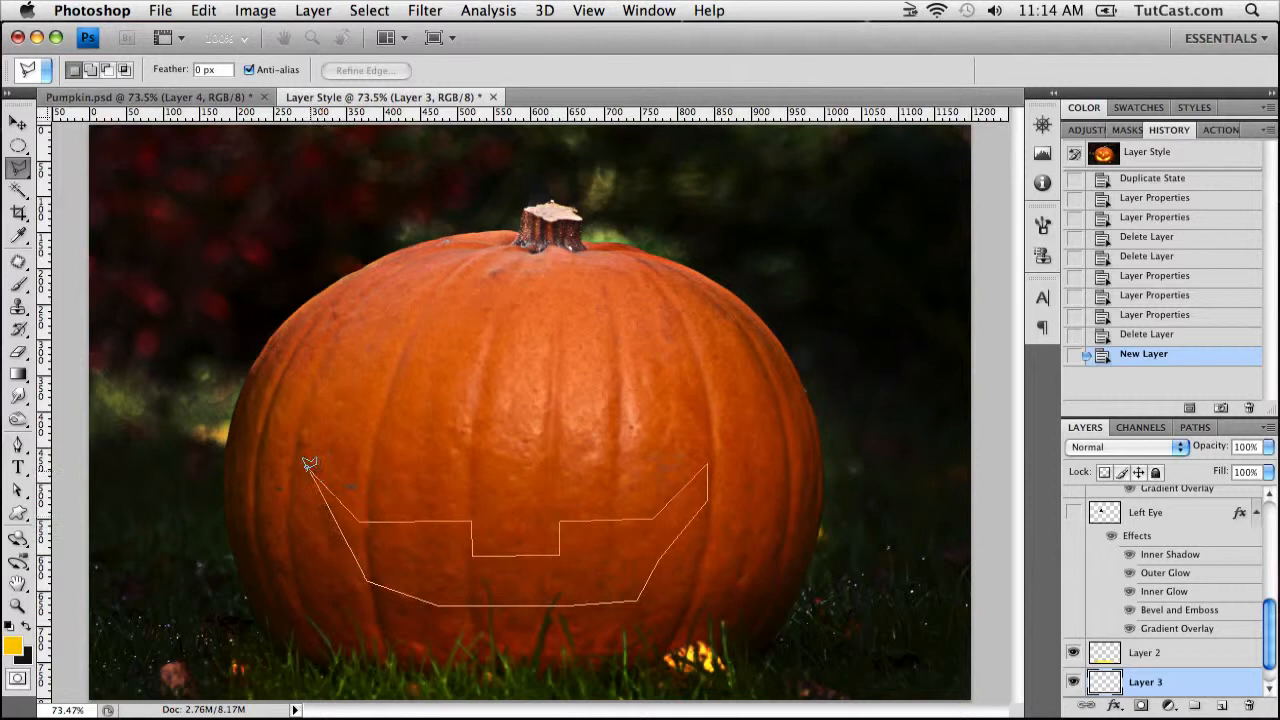
Close the mouth selection, fill it solid black and distort its edges with a Ripple filter
{"action": "left_click", "coordinate": [308, 464]}
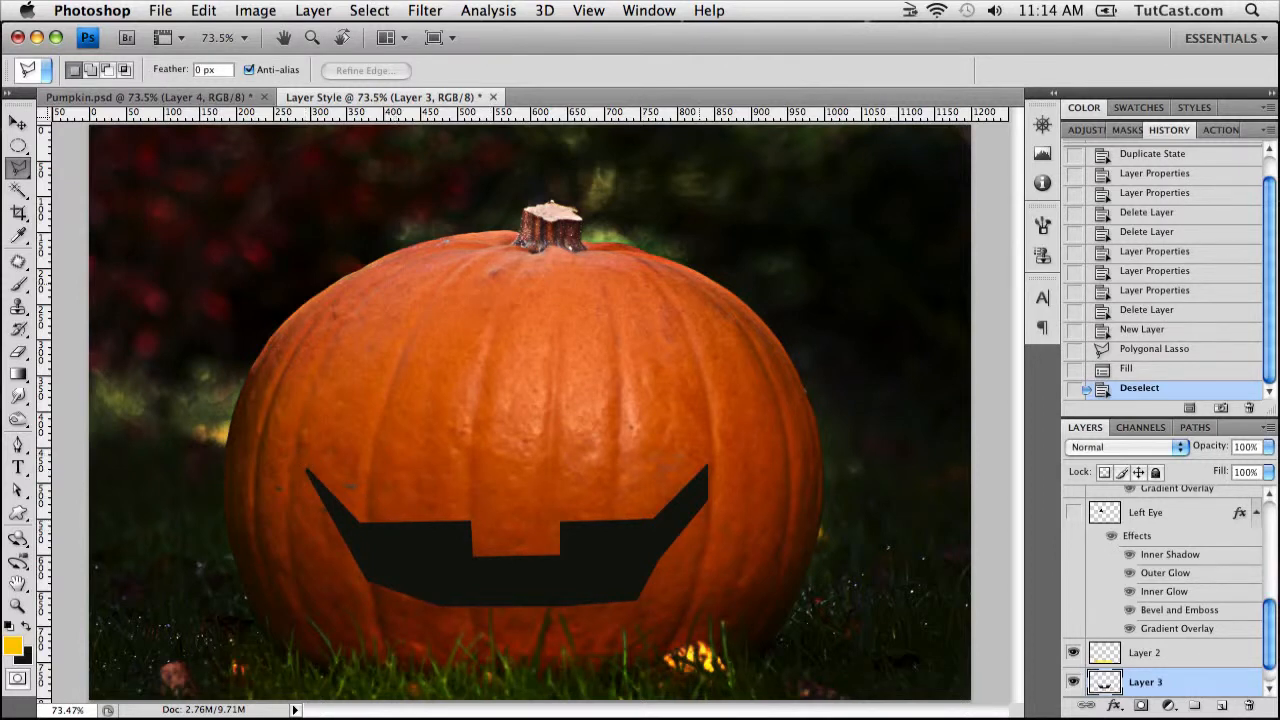
{"action": "mouse_move", "coordinate": [424, 10]}
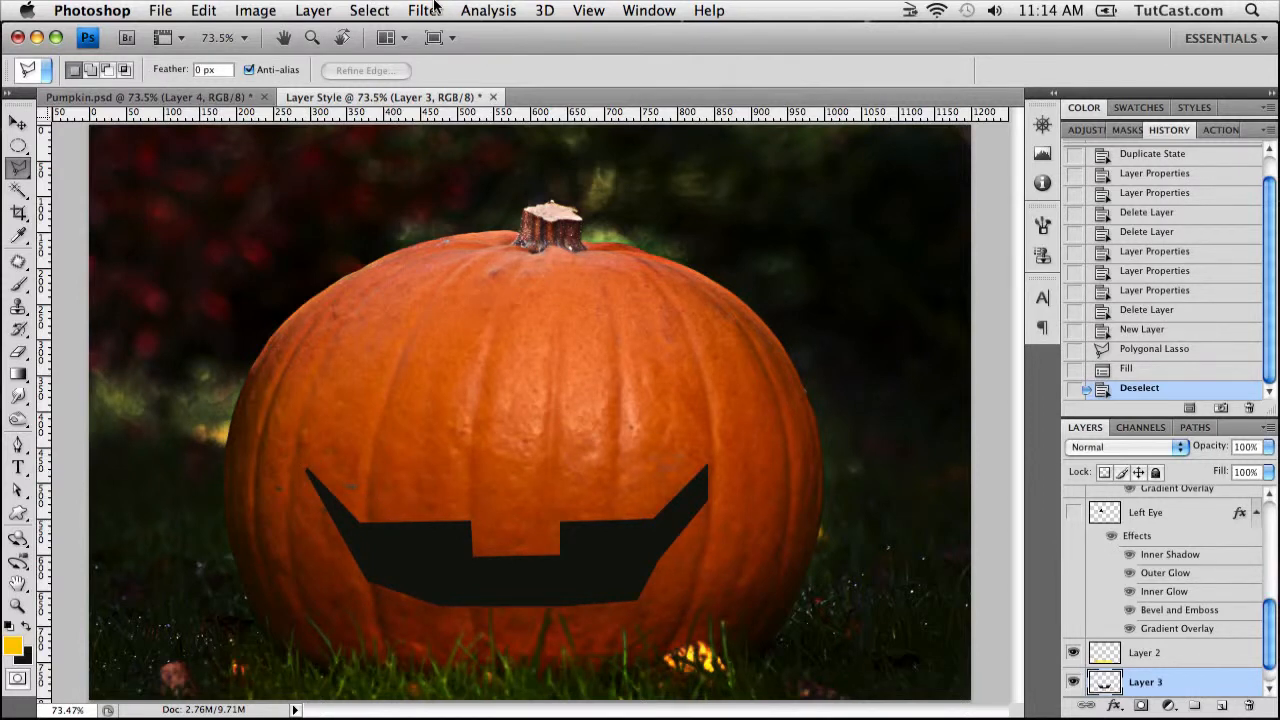
{"action": "left_click", "coordinate": [420, 10]}
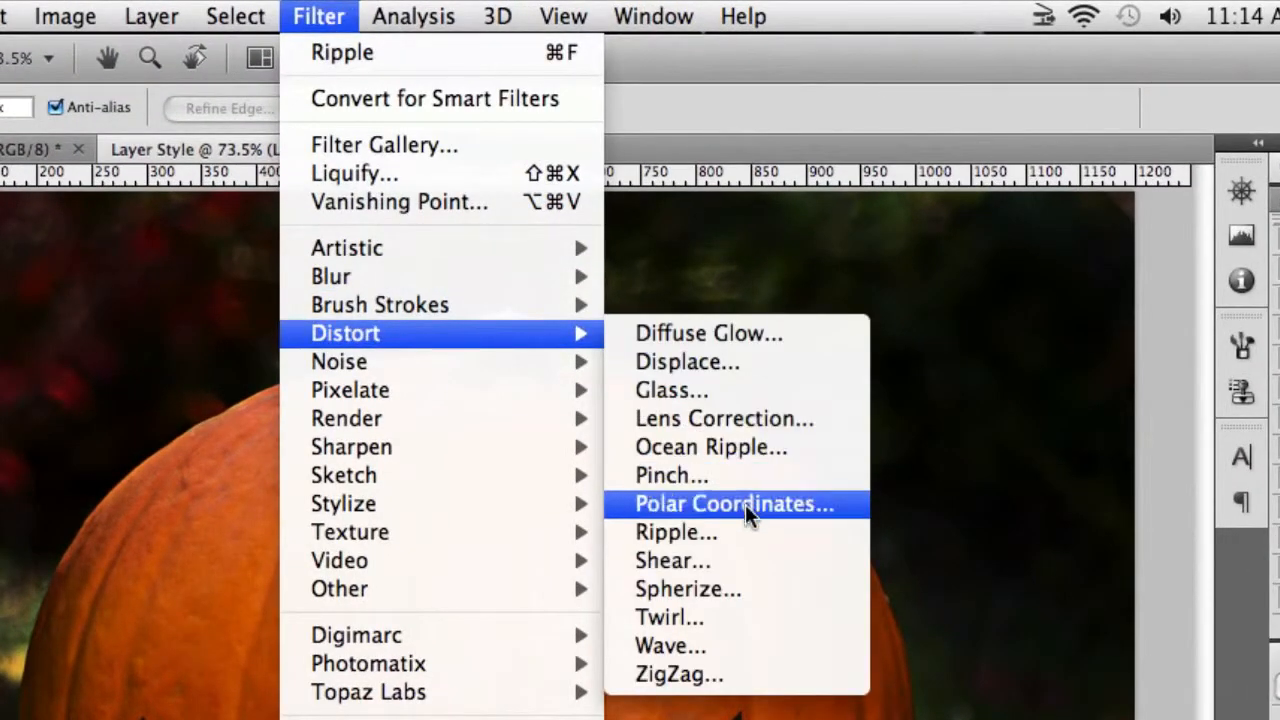
{"action": "left_click", "coordinate": [676, 532]}
{"action": "type", "text": "–"}
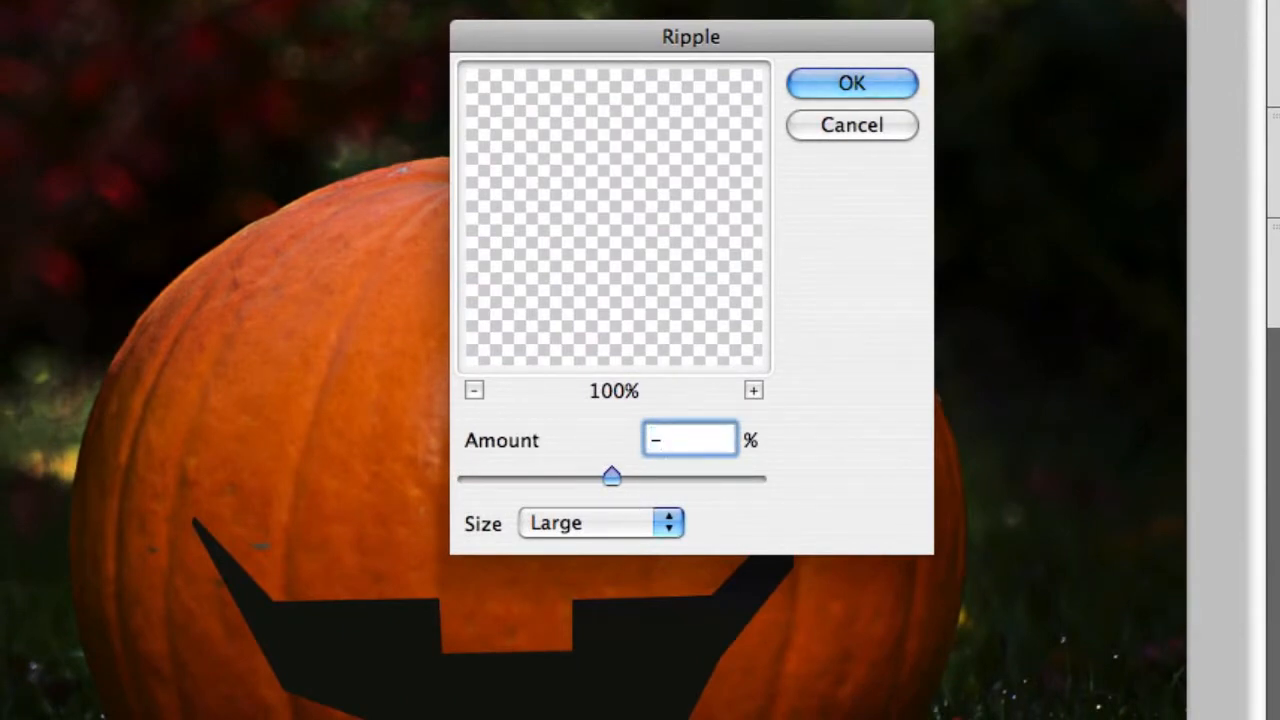
{"action": "left_click", "coordinate": [852, 84]}
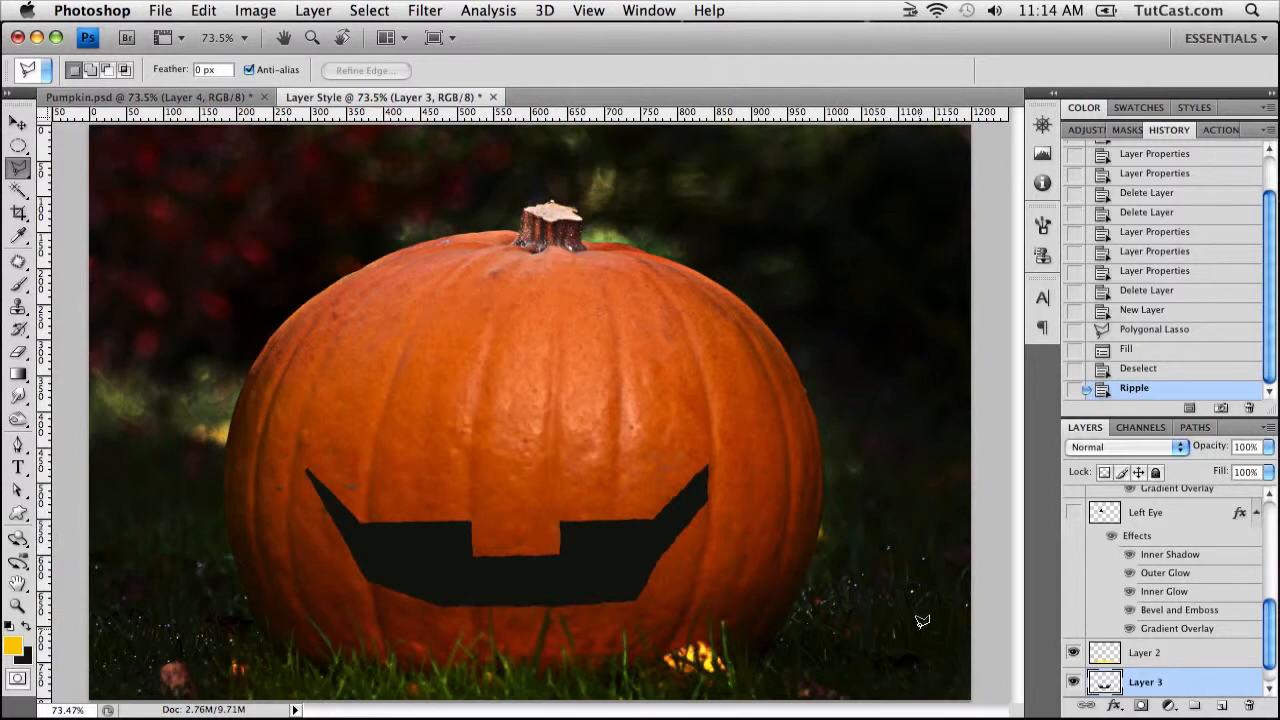
Add a Gradient Overlay layer style to the black mouth layer
{"action": "left_click", "coordinate": [18, 122]}
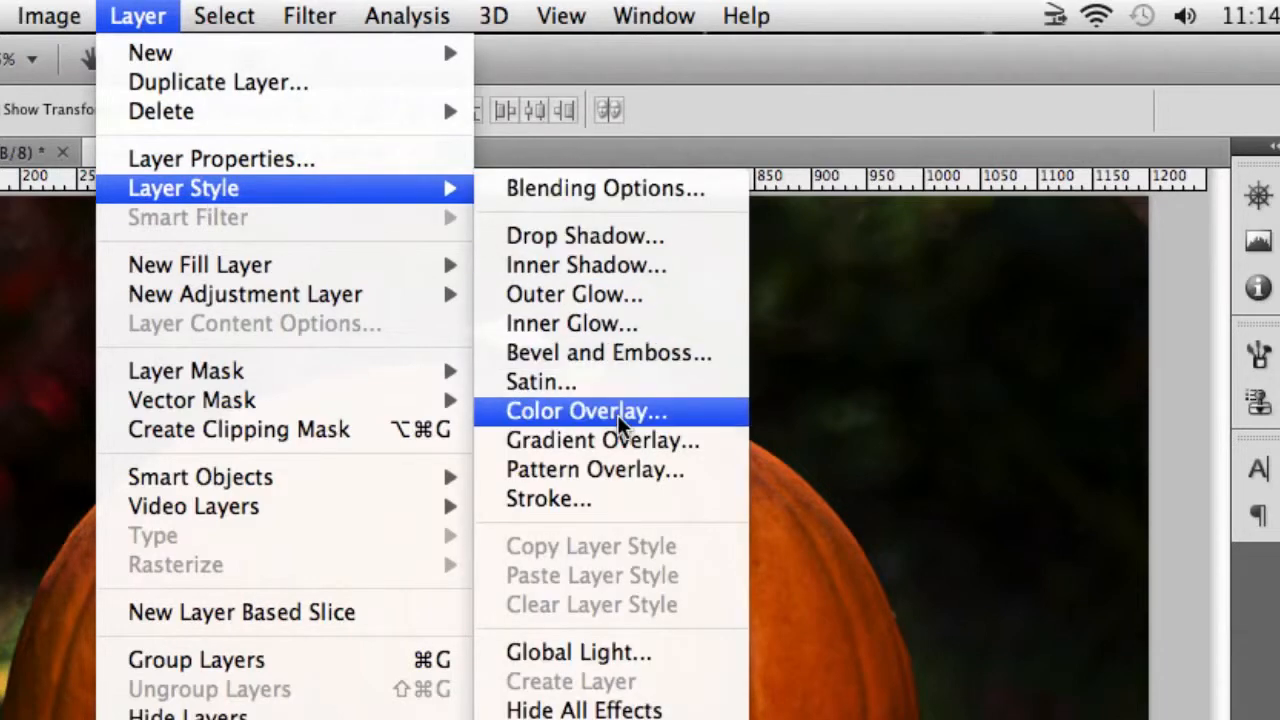
{"action": "mouse_move", "coordinate": [600, 440]}
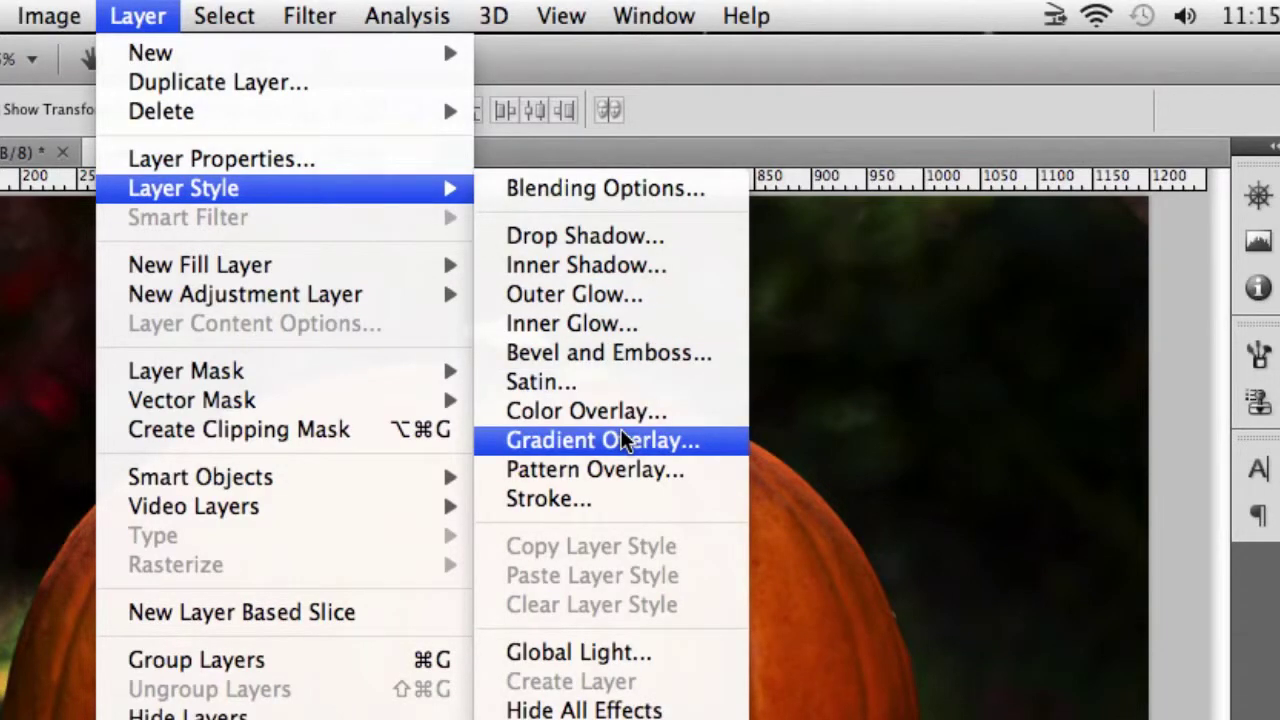
{"action": "left_click", "coordinate": [600, 440]}
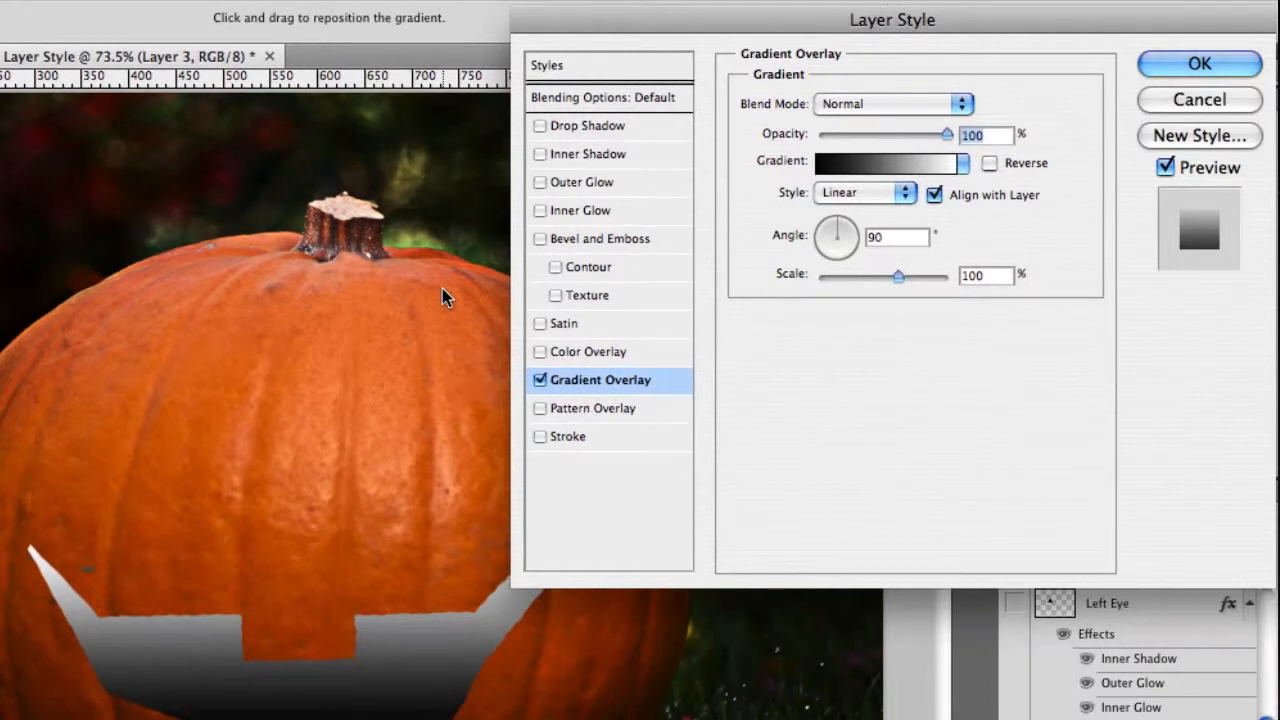
{"action": "mouse_move", "coordinate": [740, 190]}
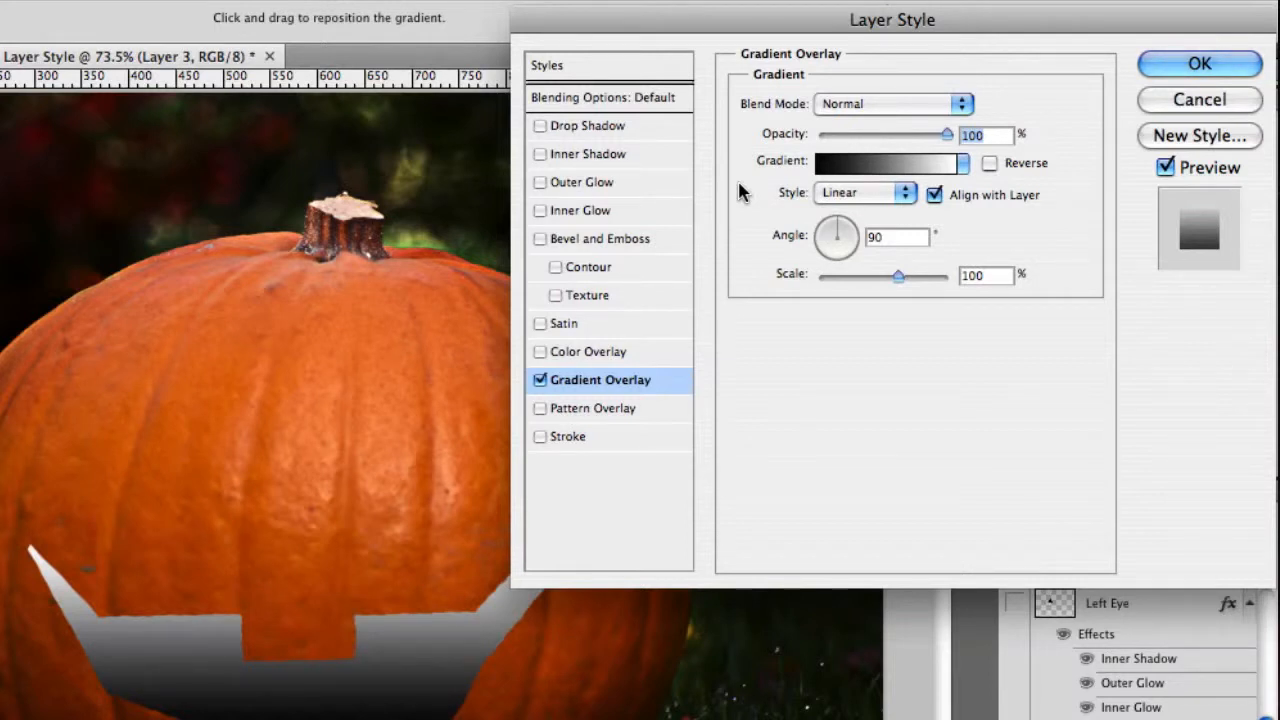
{"action": "mouse_move", "coordinate": [758, 188]}
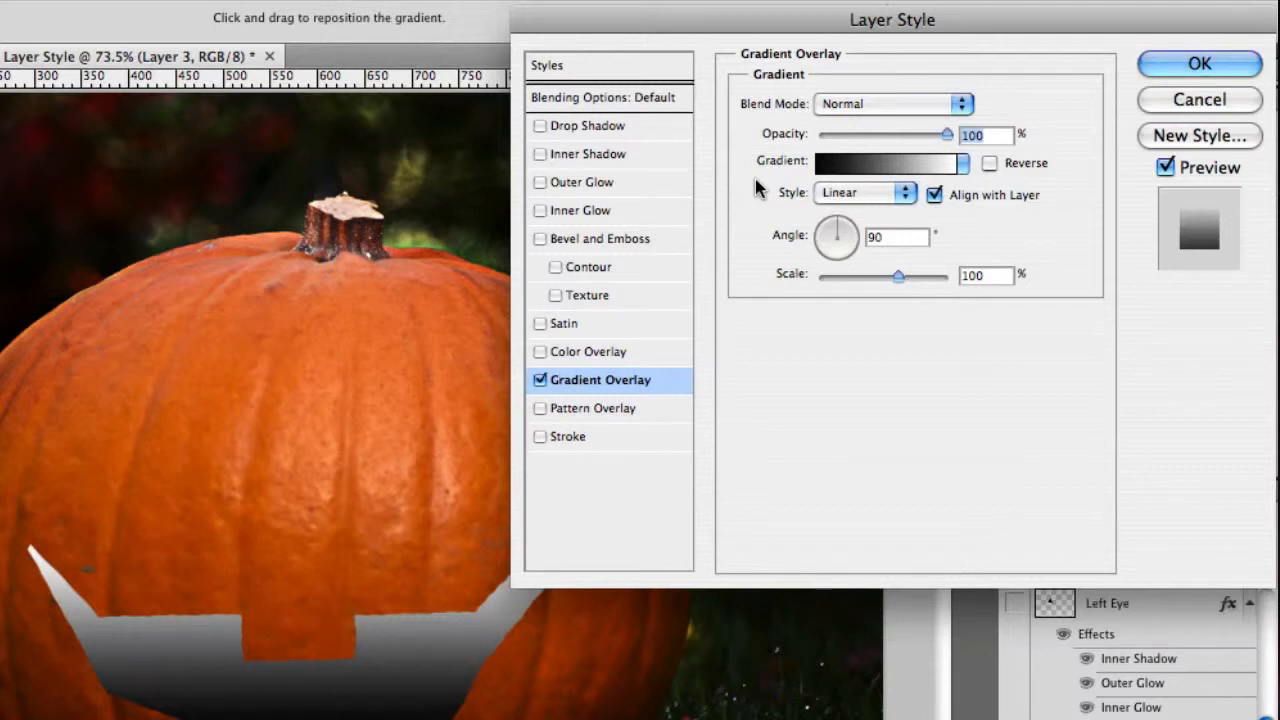
{"action": "mouse_move", "coordinate": [872, 164]}
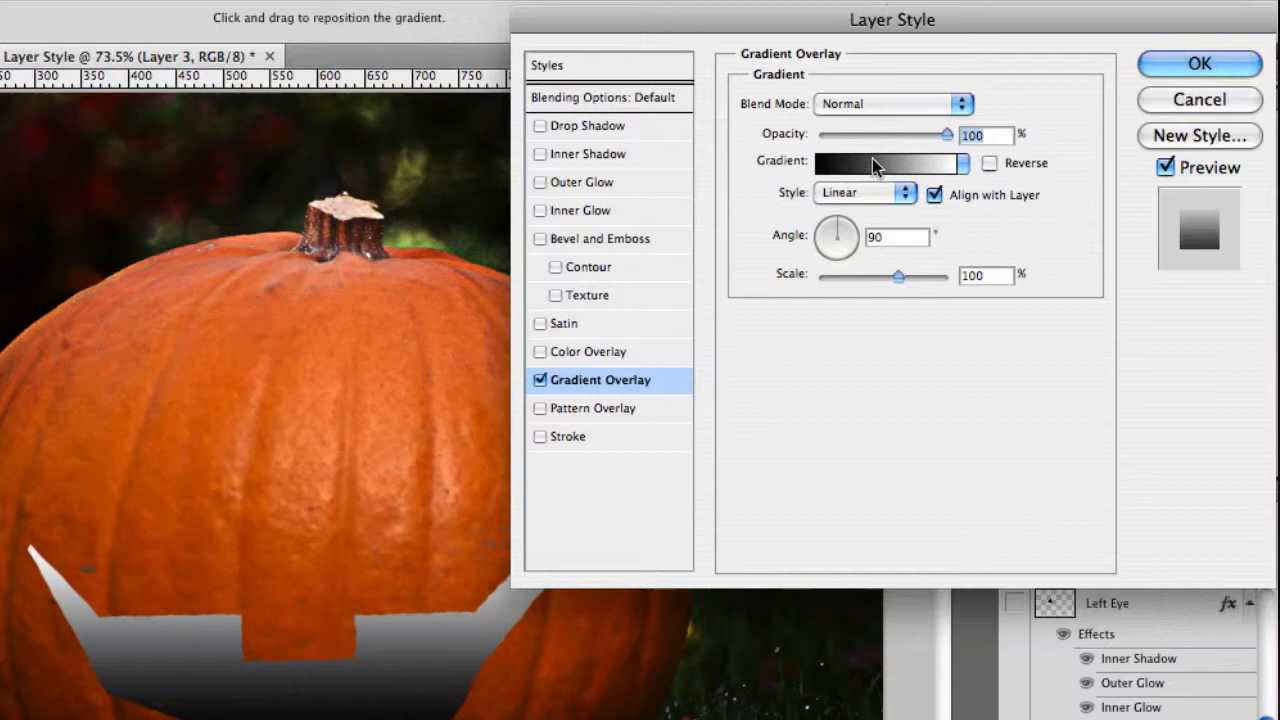
Change the overlay gradient to orange and make it radial instead of linear
{"action": "left_click", "coordinate": [884, 164]}
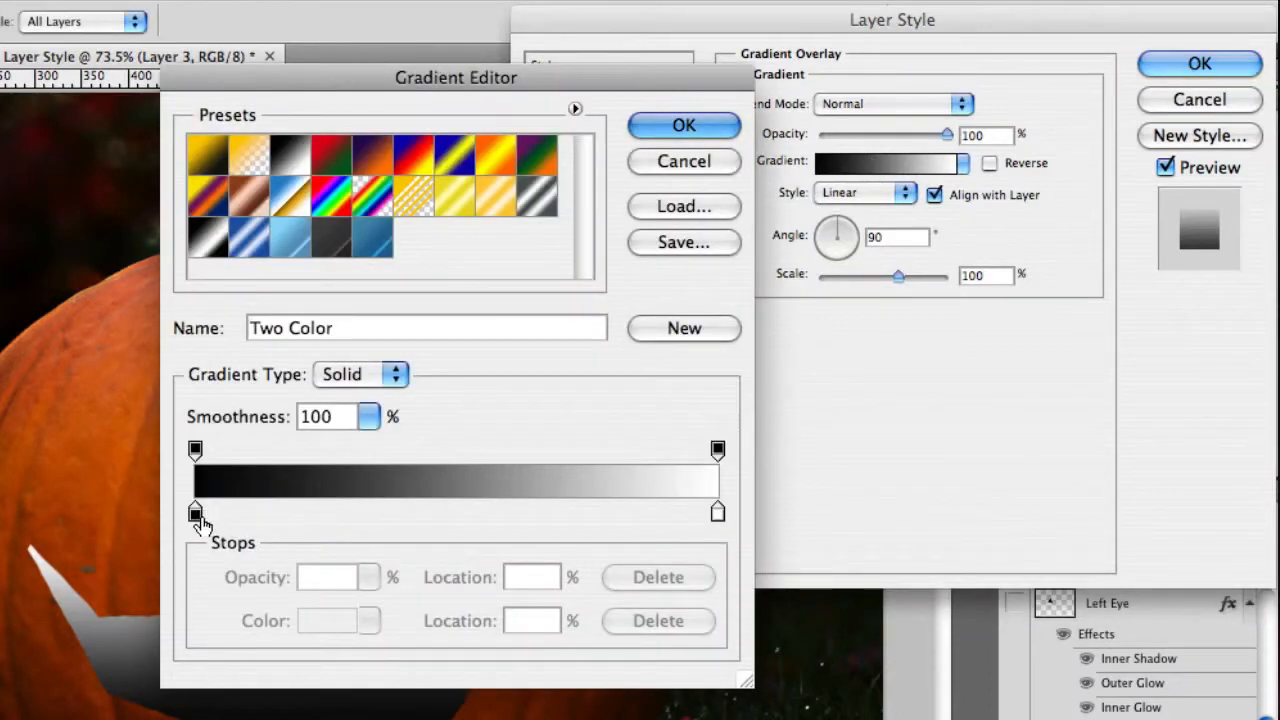
{"action": "left_click_drag", "start_coordinate": [456, 76], "coordinate": [498, 16]}
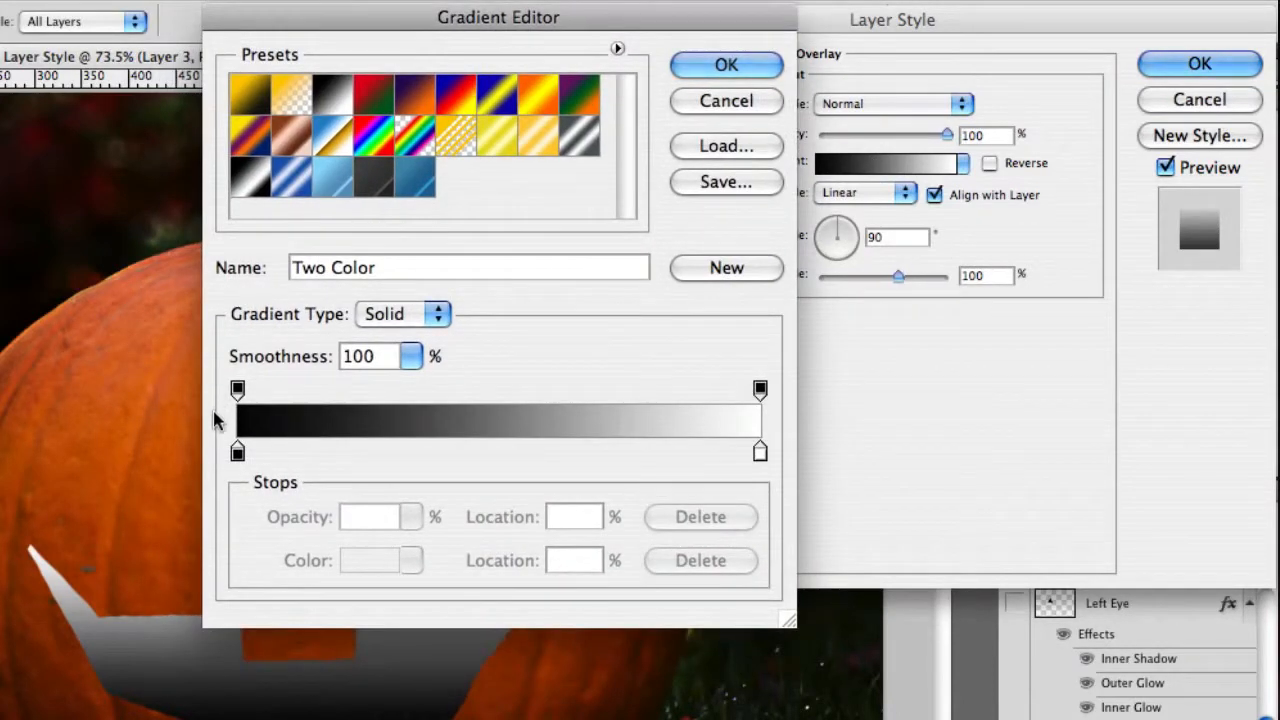
{"action": "left_click", "coordinate": [236, 452]}
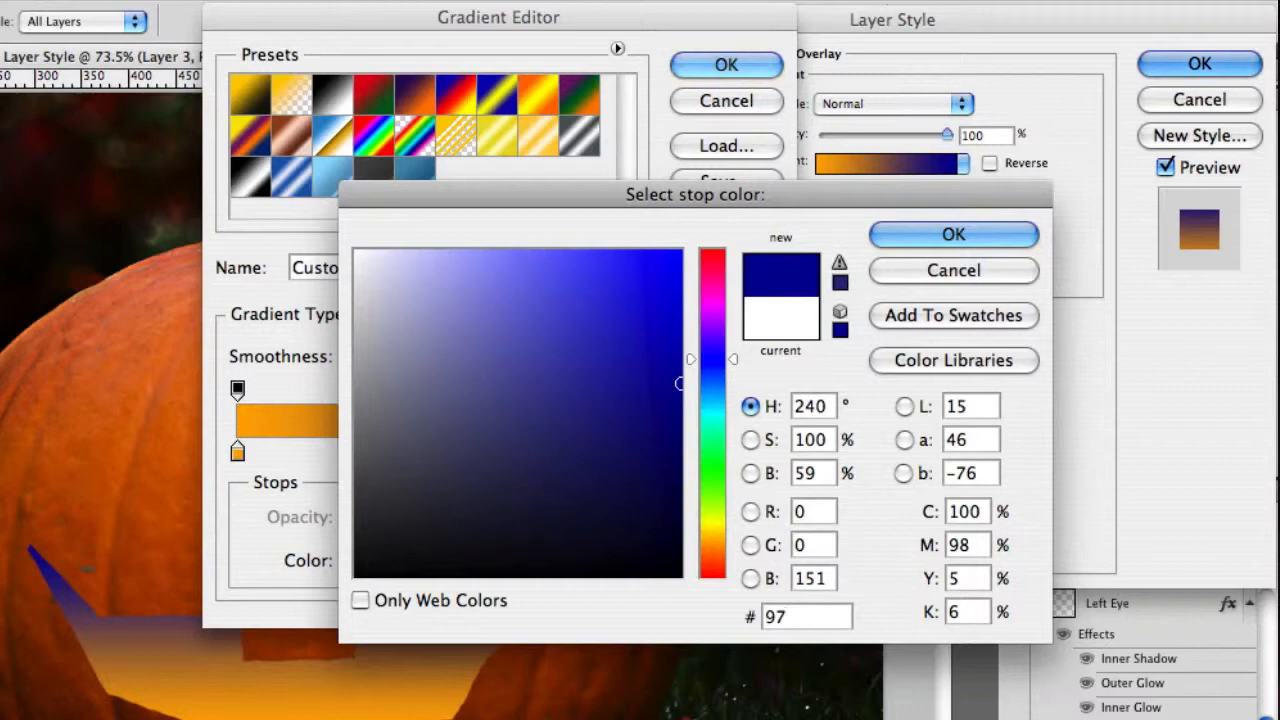
{"action": "left_click", "coordinate": [952, 234]}
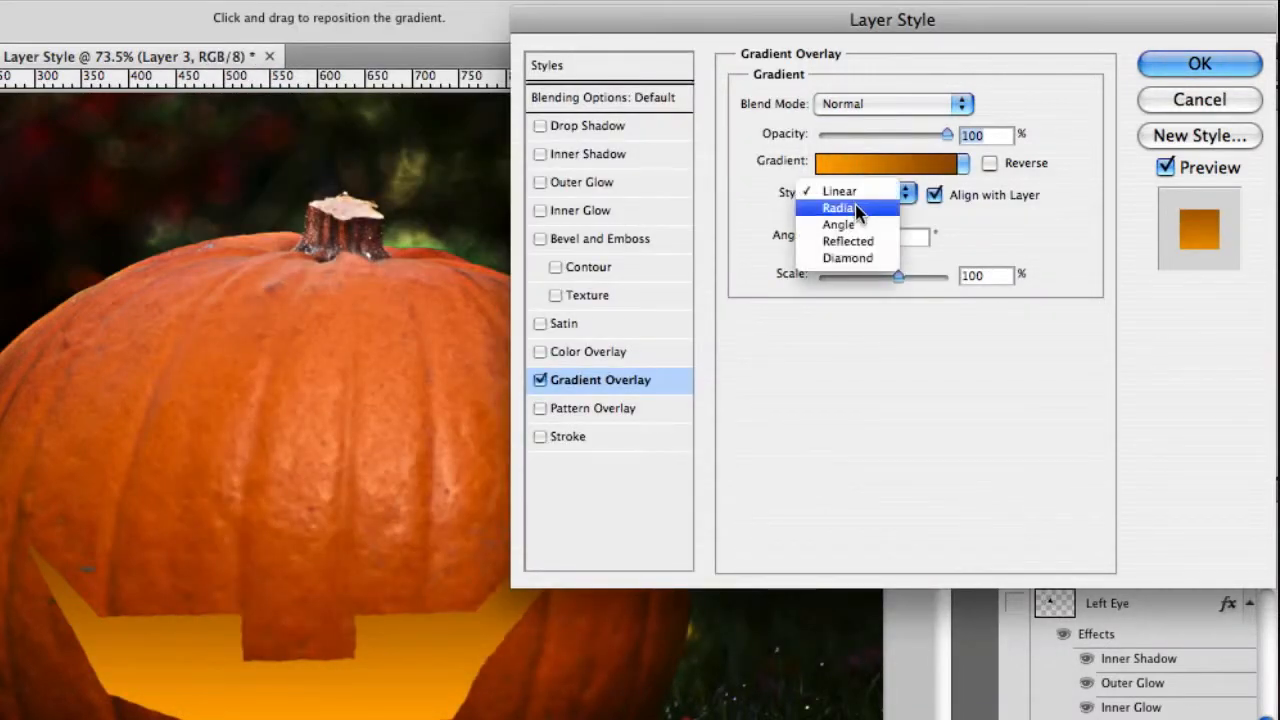
{"action": "left_click", "coordinate": [840, 206]}
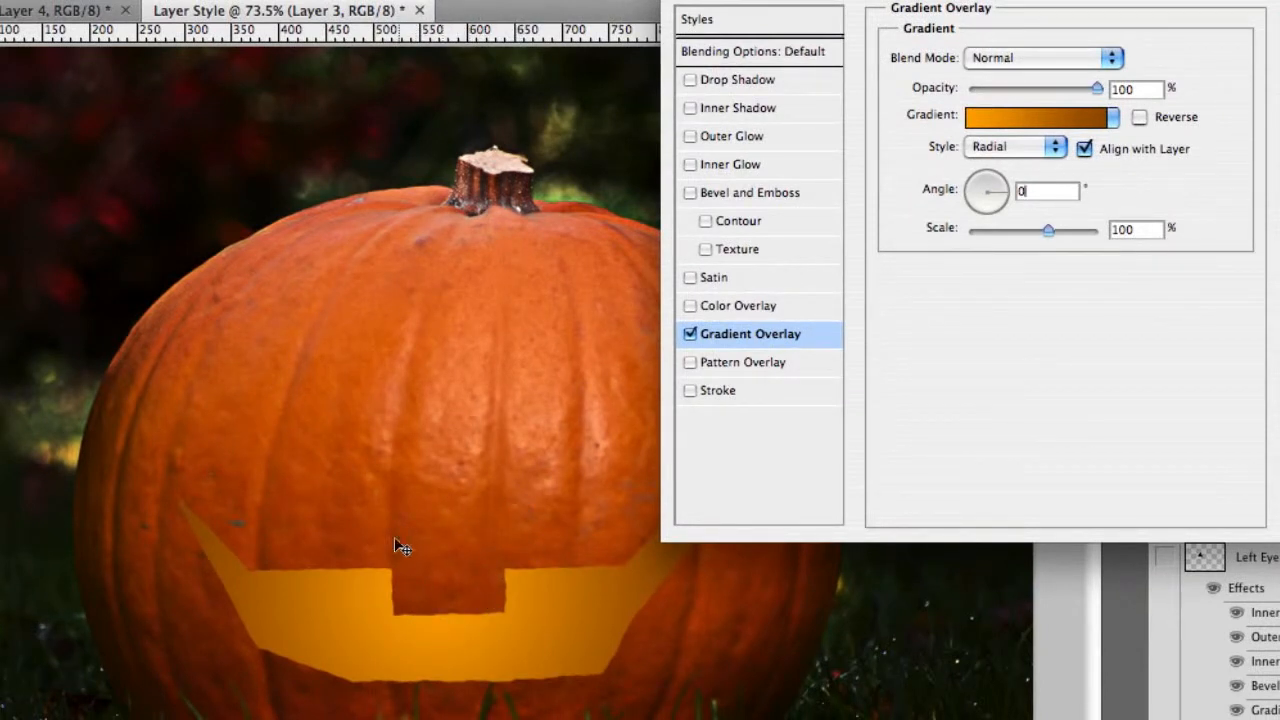
{"action": "mouse_move", "coordinate": [470, 616]}
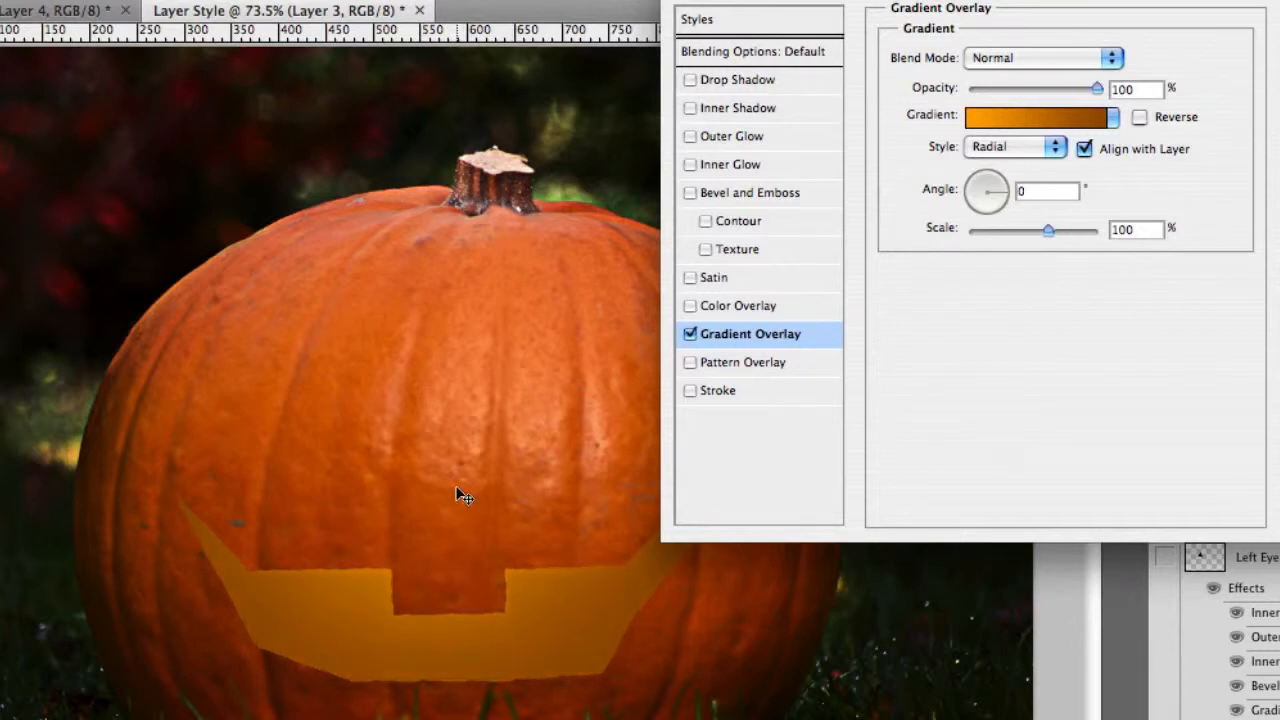
{"action": "mouse_move", "coordinate": [456, 510]}
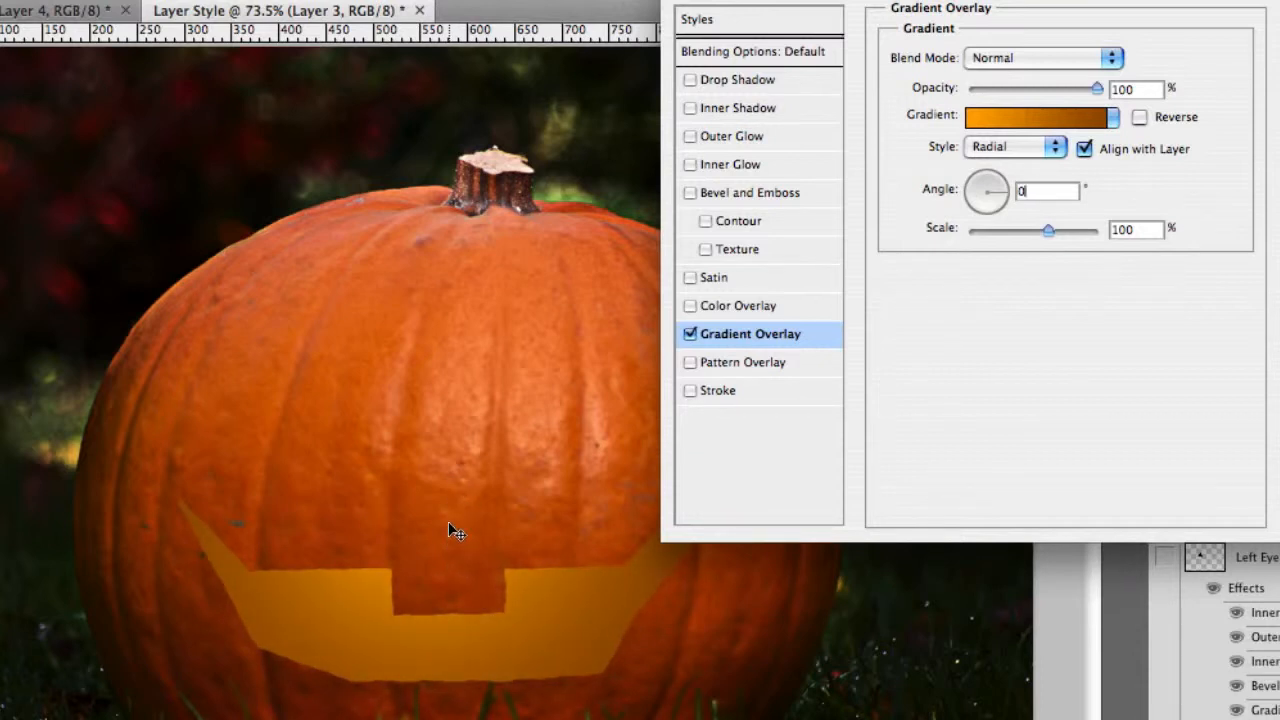
{"action": "mouse_move", "coordinate": [1132, 372]}
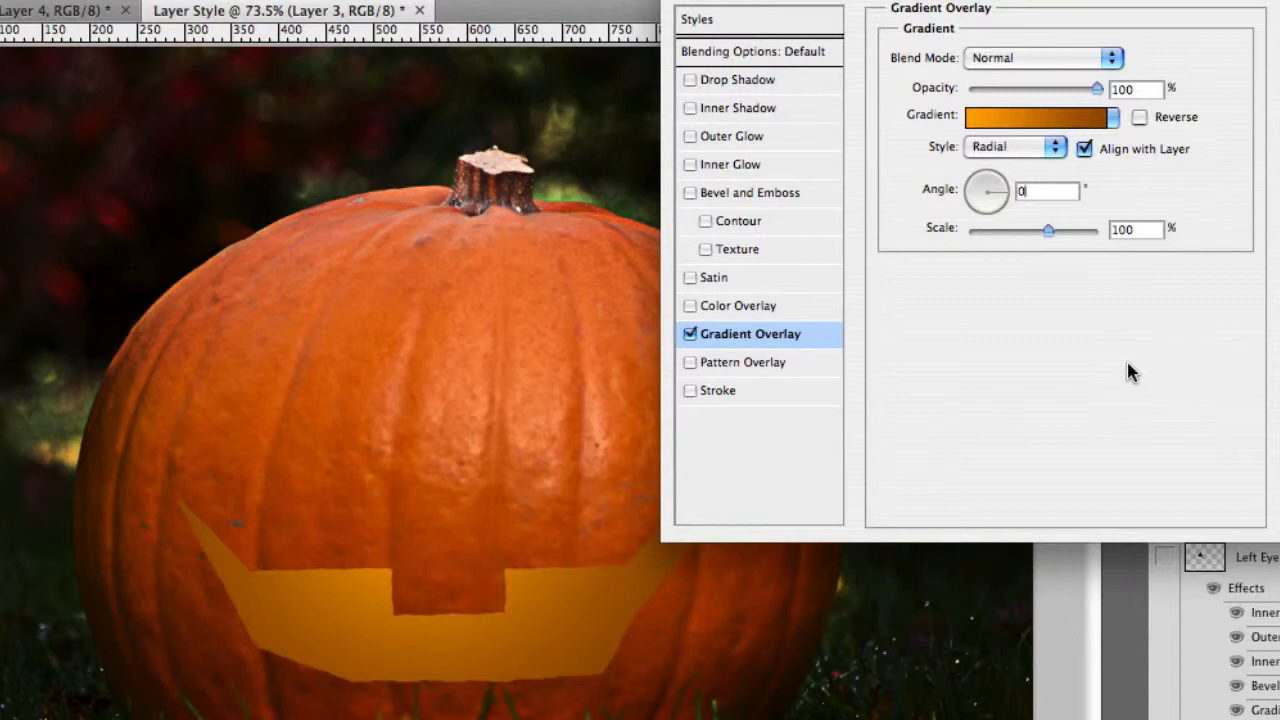
{"action": "mouse_move", "coordinate": [790, 130]}
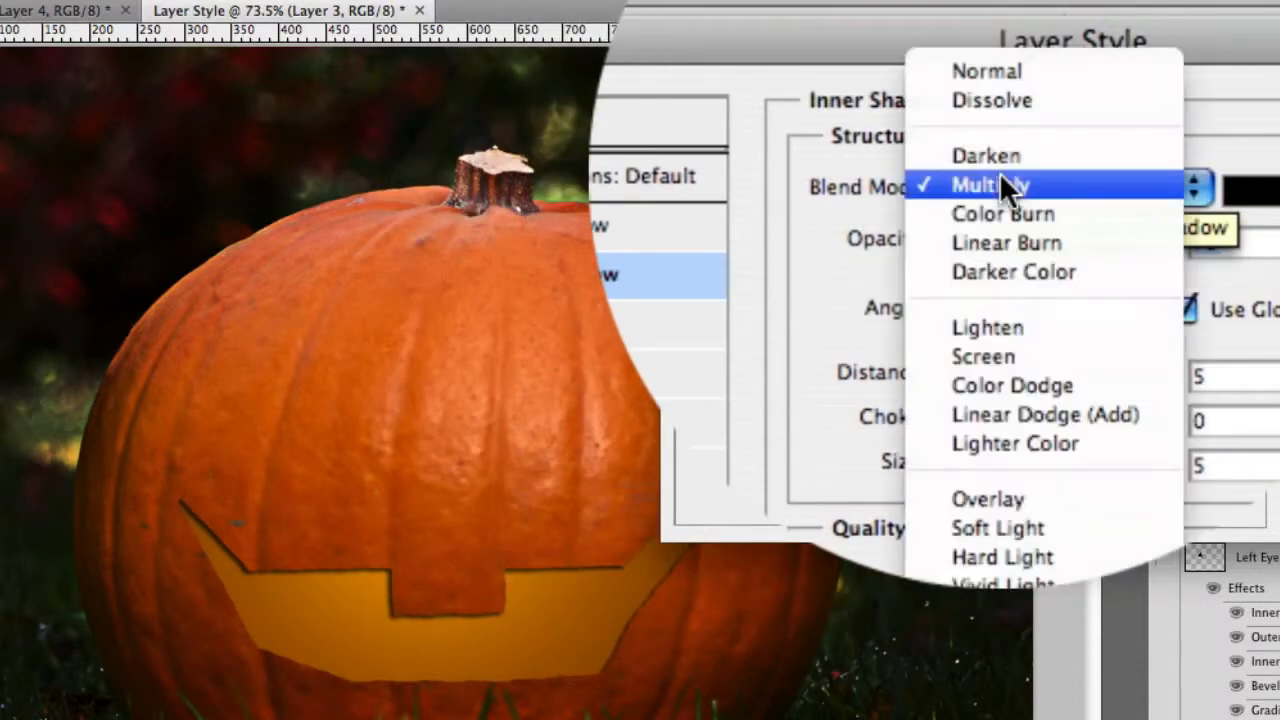
{"action": "mouse_move", "coordinate": [1000, 212]}
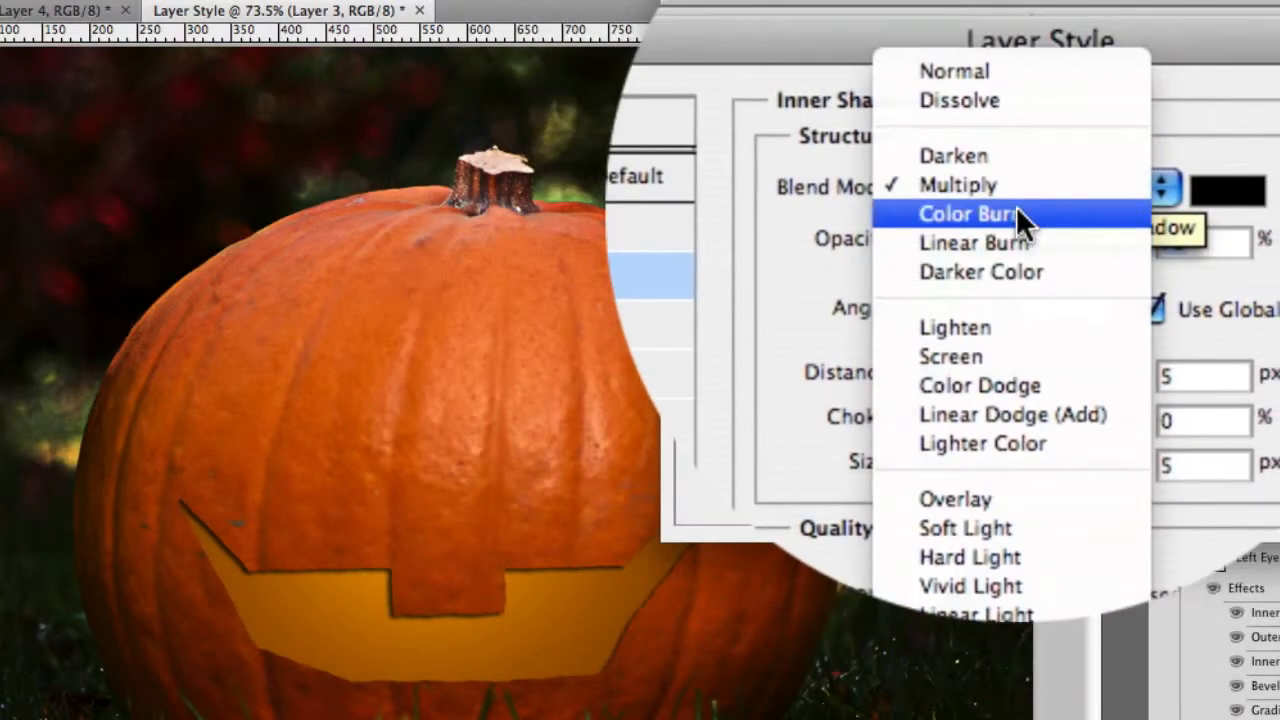
Set the Inner Shadow to Color Burn blending at a 90 degree angle
{"action": "left_click", "coordinate": [968, 212]}
{"action": "type", "text": "-"}
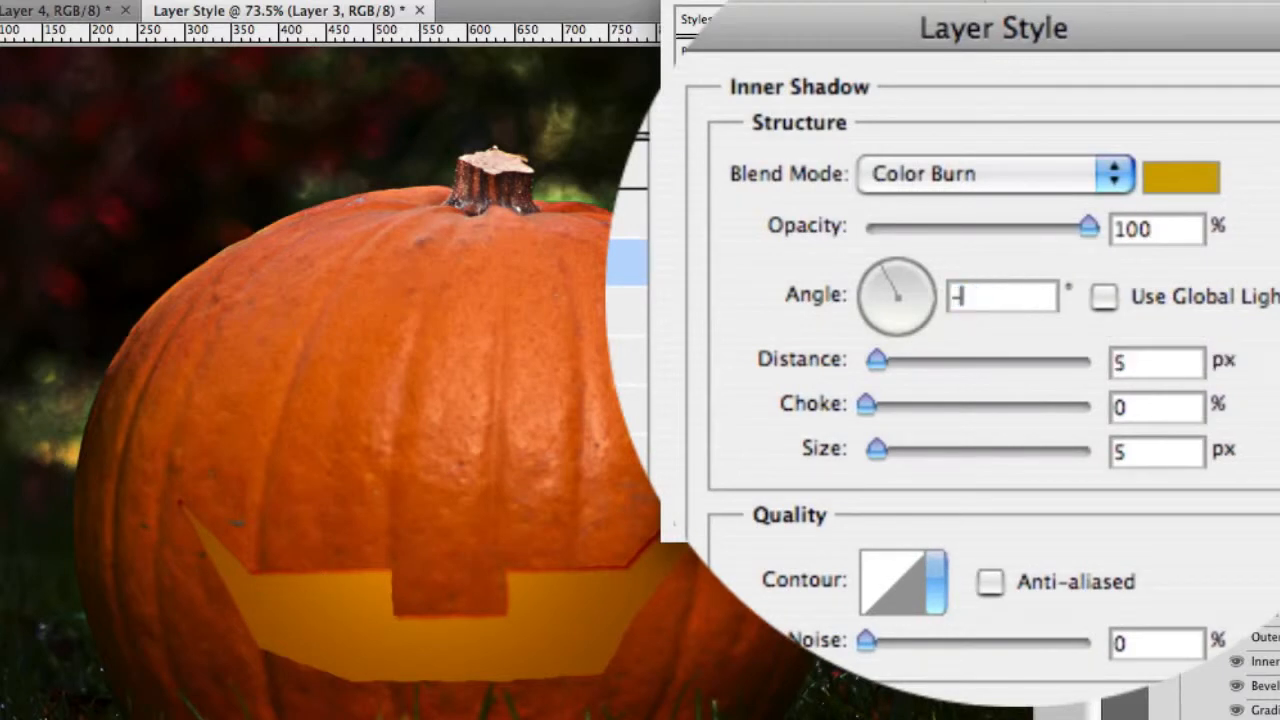
{"action": "type", "text": "90"}
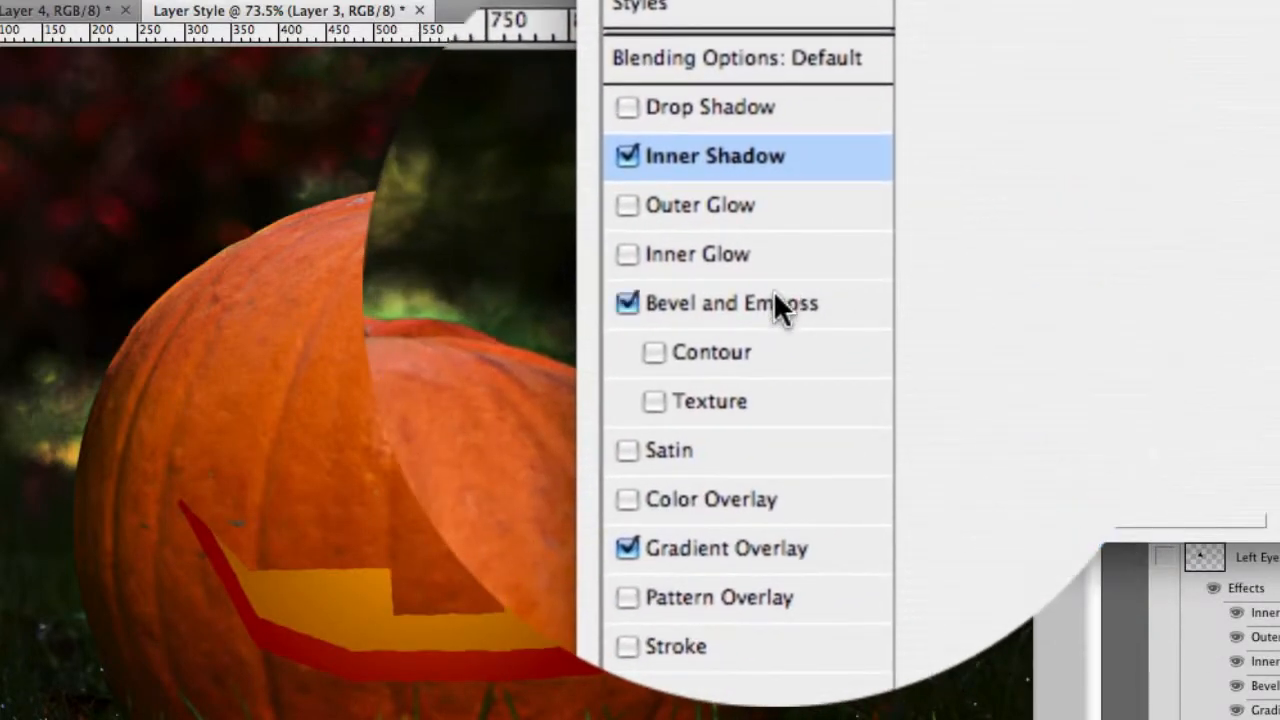
Set Bevel and Emboss to a downward emboss with Overlay highlight blending
{"action": "left_click", "coordinate": [732, 304]}
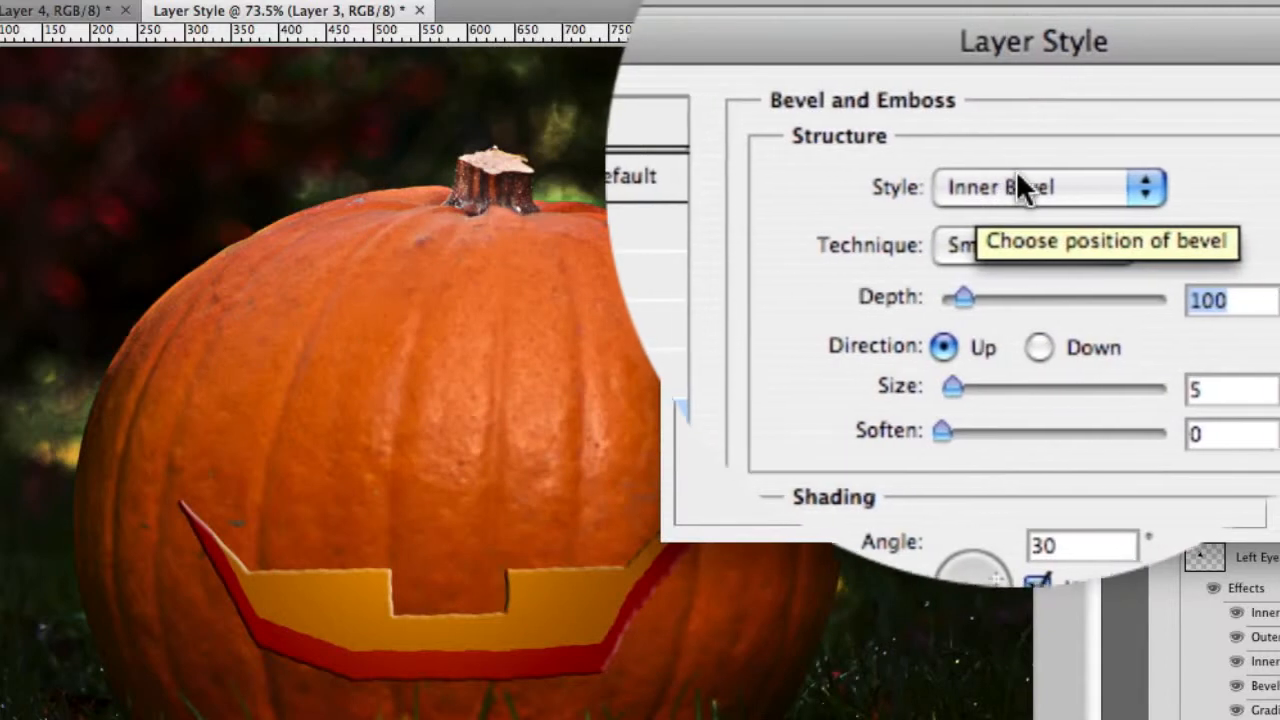
{"action": "left_click", "coordinate": [1044, 188]}
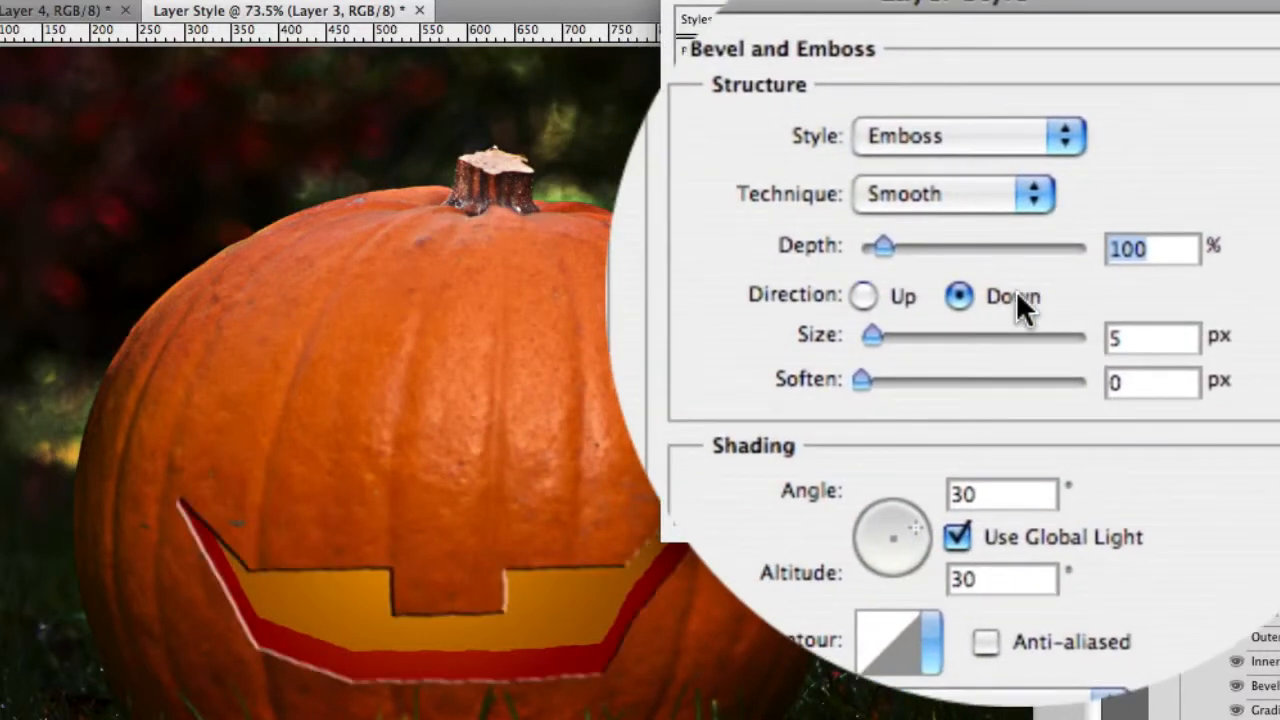
{"action": "scroll", "scroll_direction": "down", "scroll_amount": 3}
{"action": "type", "text": "25"}
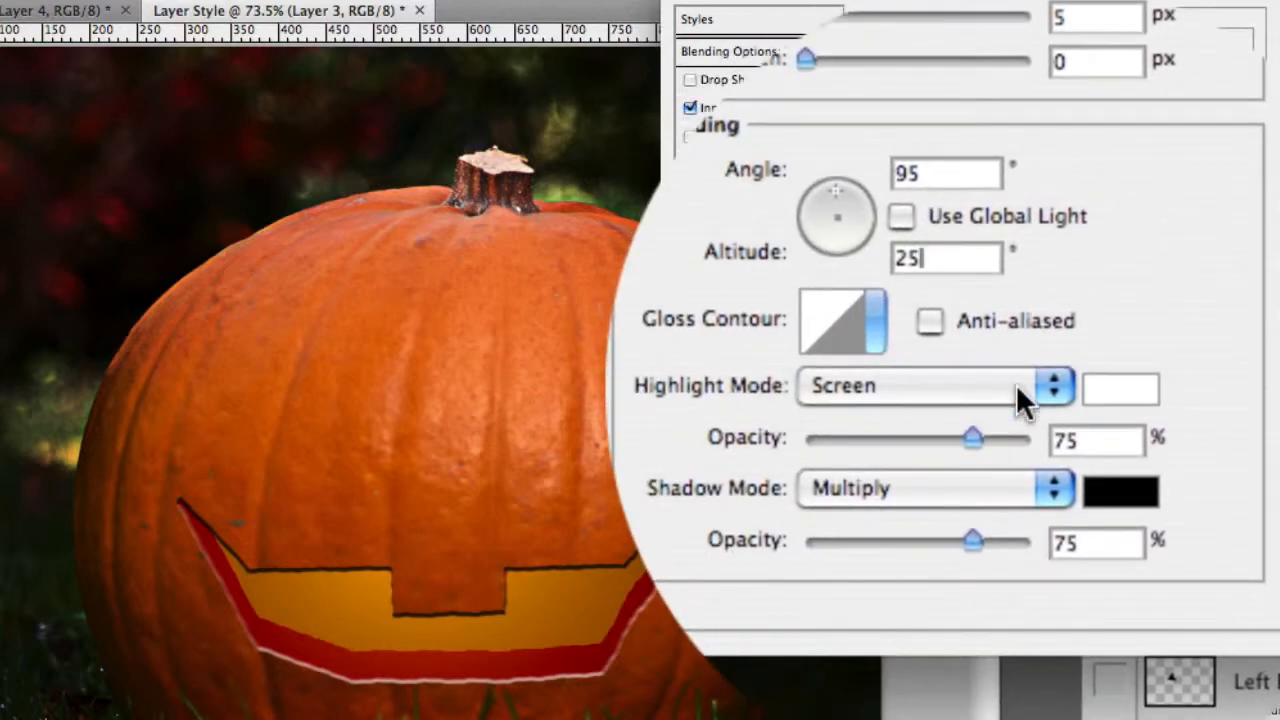
{"action": "left_click", "coordinate": [1052, 386]}
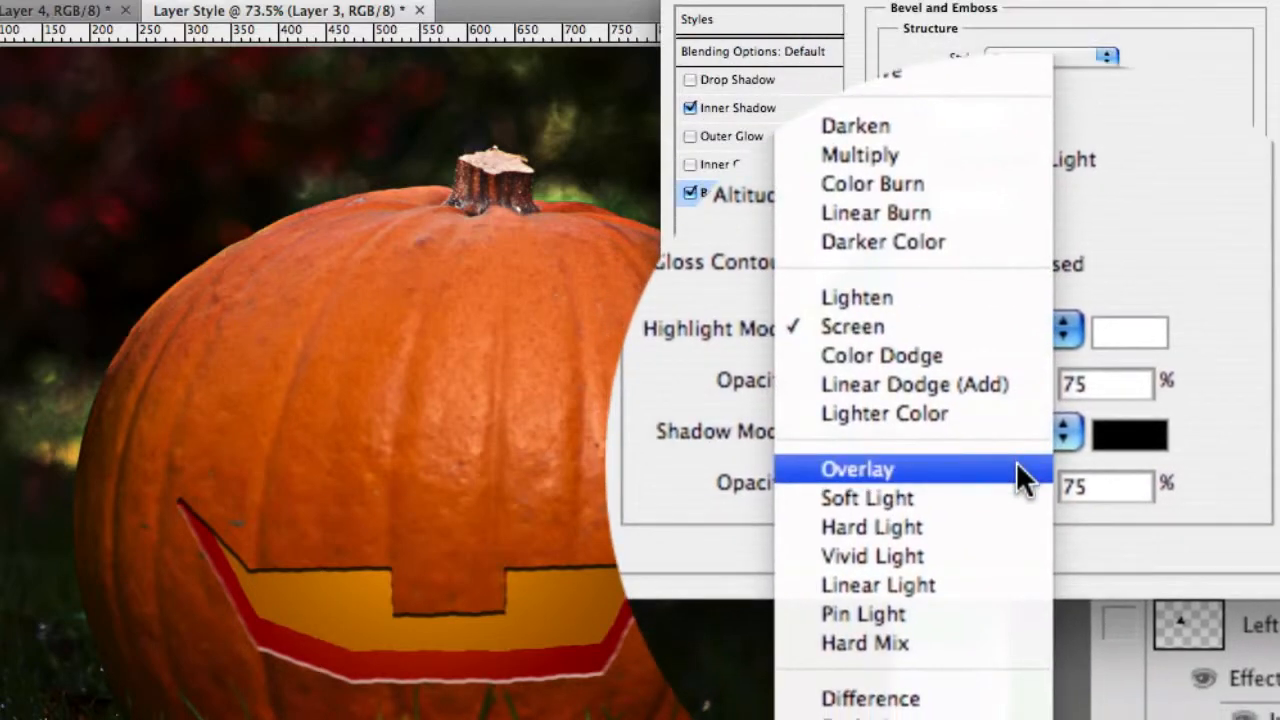
{"action": "left_click", "coordinate": [856, 468]}
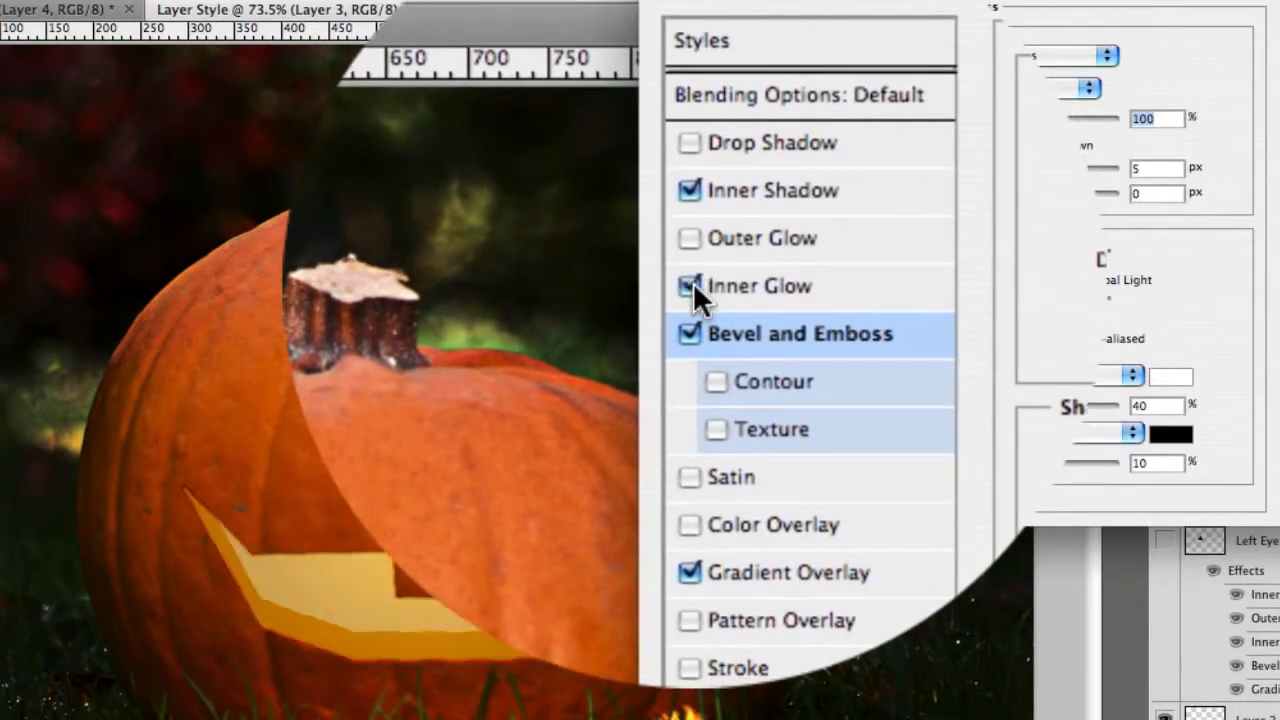
Enable a Linear Dodge inner glow in pale yellow 'dd8' about 35 px wide
{"action": "left_click", "coordinate": [760, 286]}
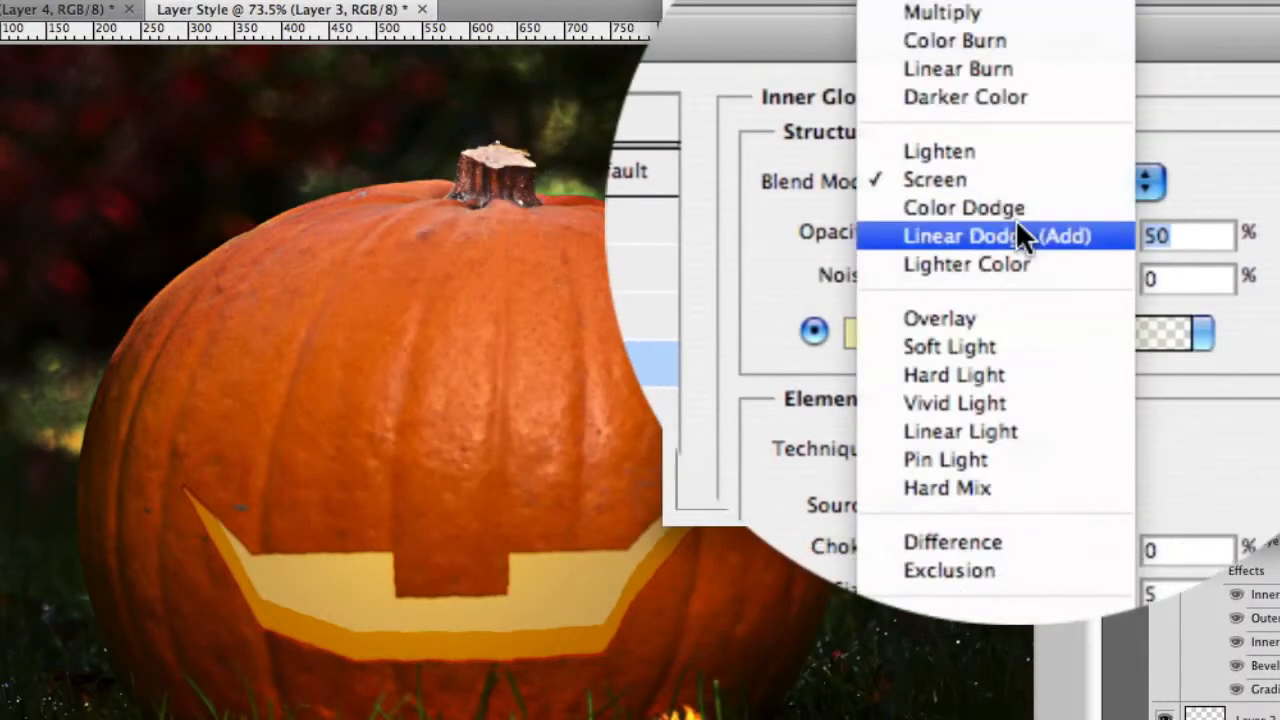
{"action": "left_click", "coordinate": [1000, 236]}
{"action": "type", "text": "ff"}
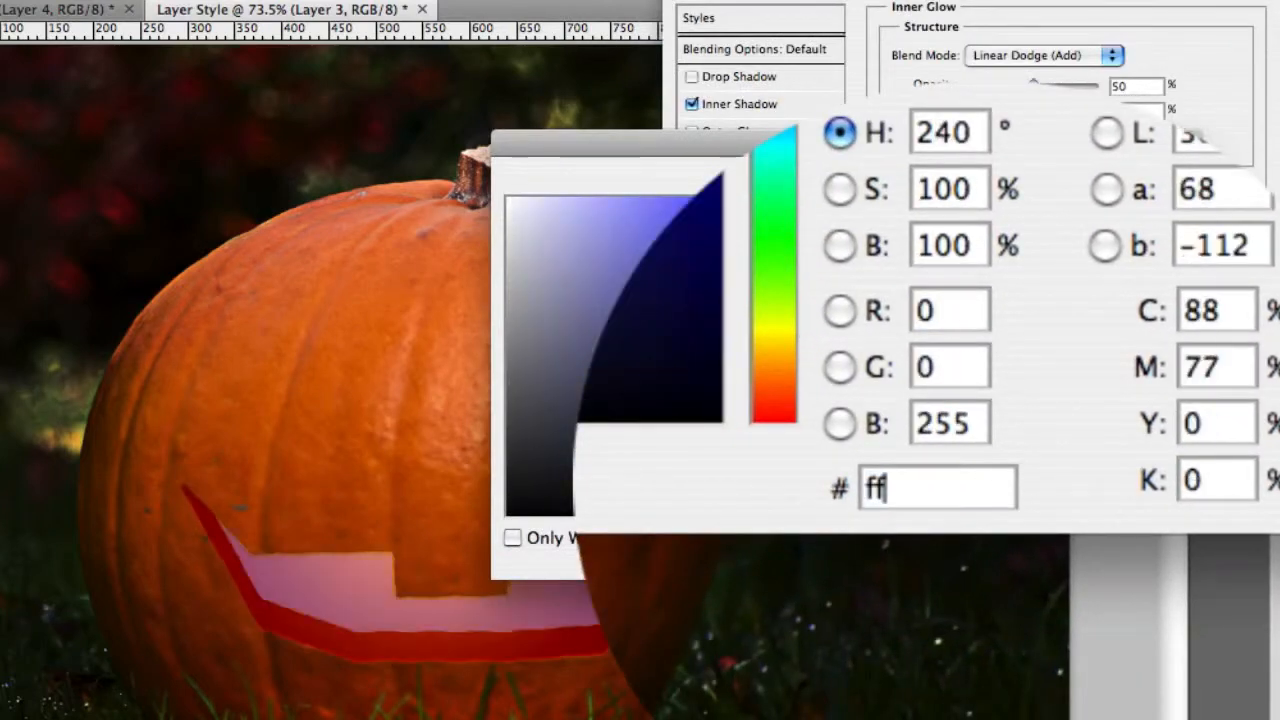
{"action": "type", "text": "dd8"}
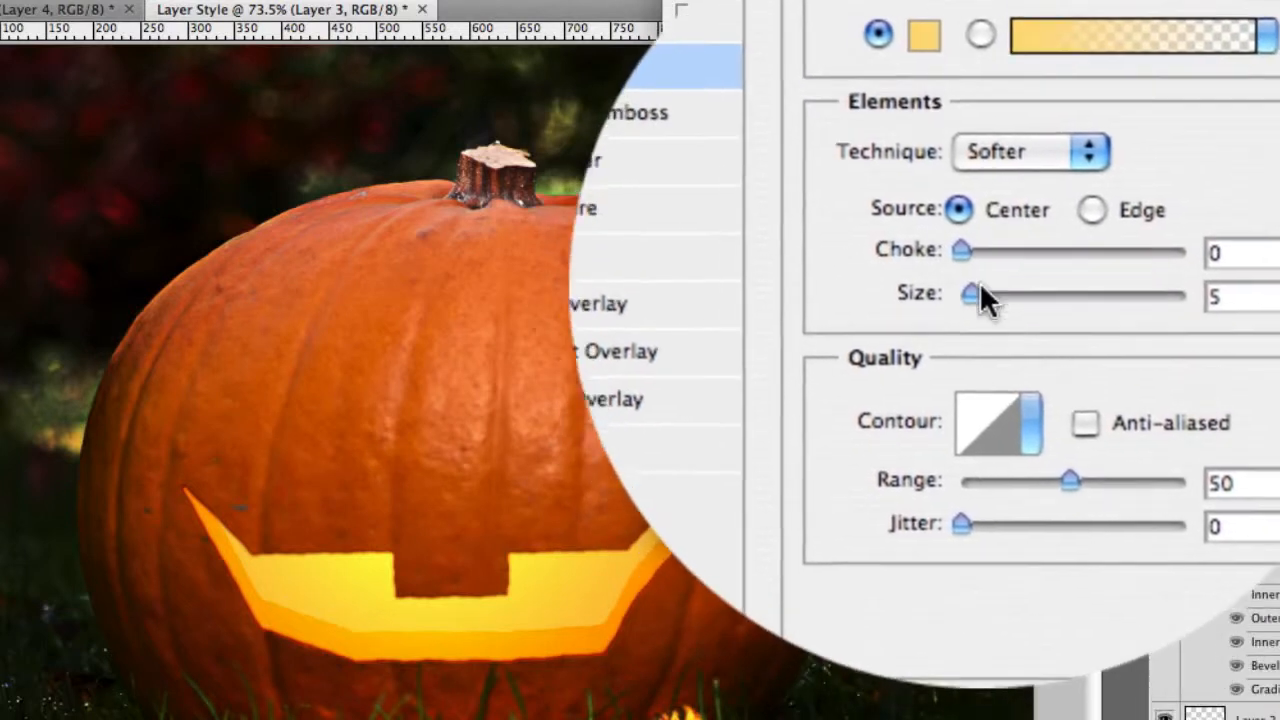
{"action": "left_click_drag", "start_coordinate": [964, 294], "coordinate": [996, 294]}
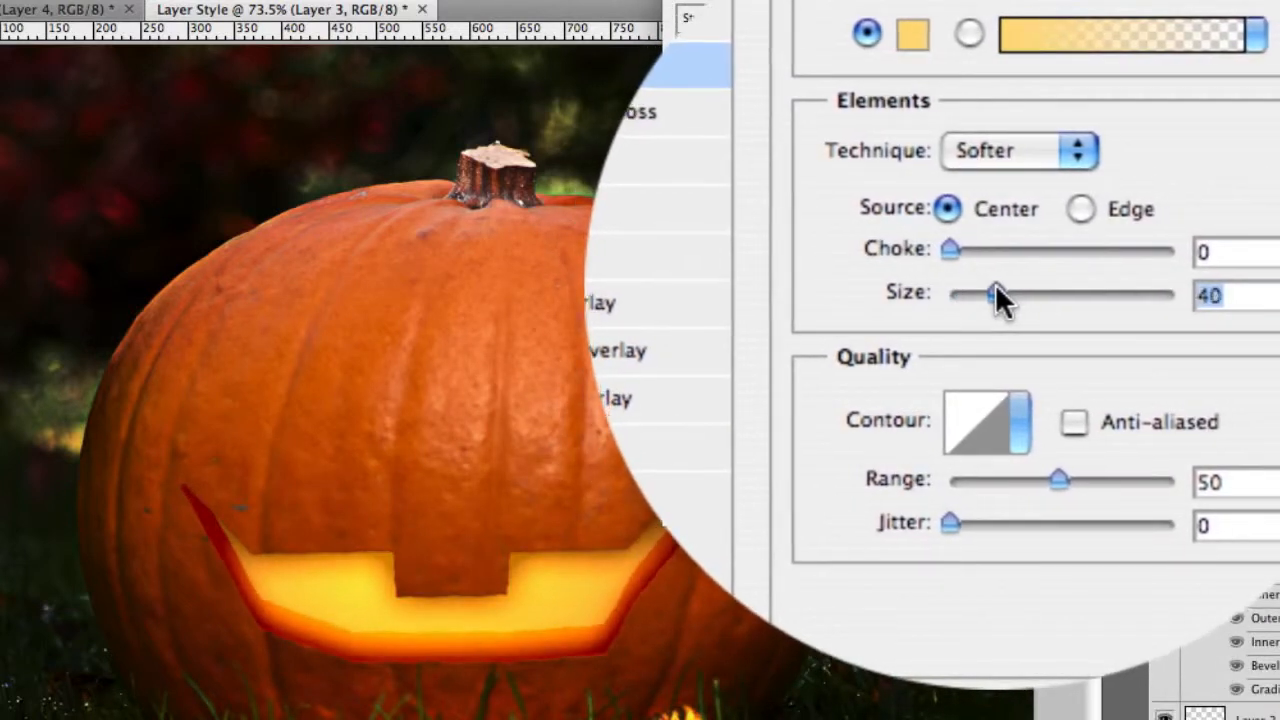
{"action": "left_click_drag", "start_coordinate": [996, 294], "coordinate": [950, 294]}
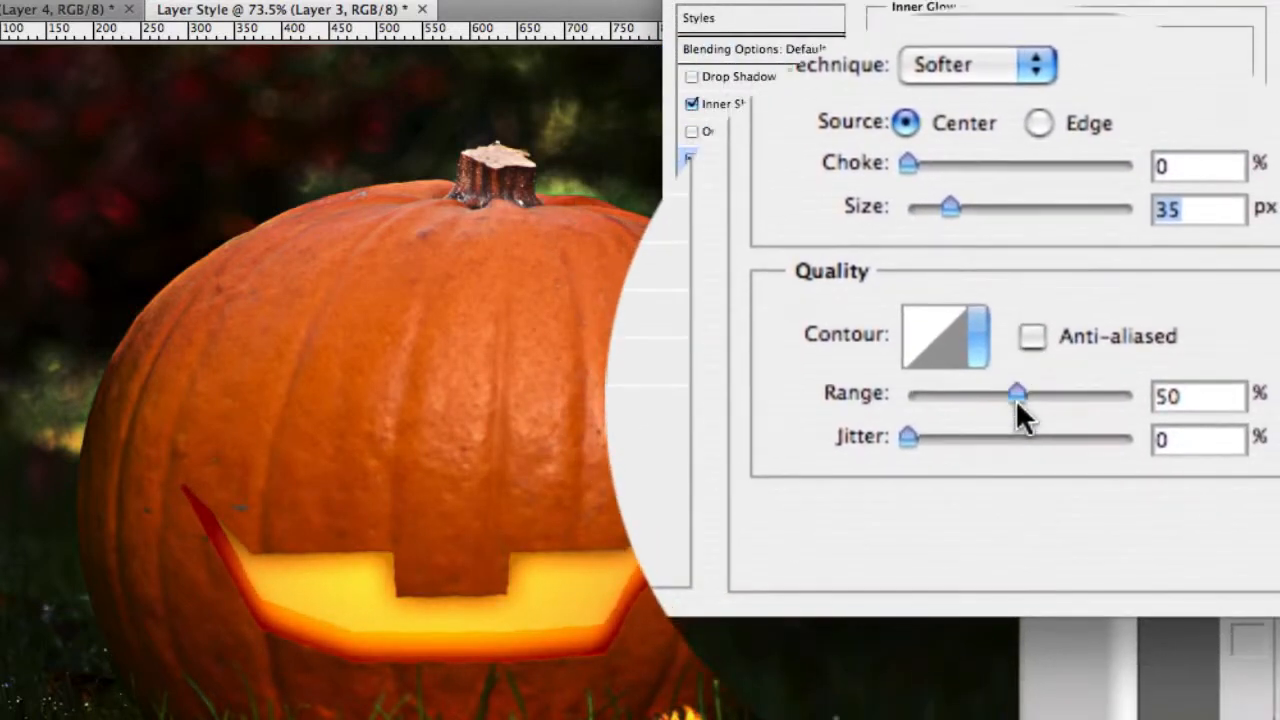
{"action": "left_click_drag", "start_coordinate": [1018, 396], "coordinate": [1018, 396]}
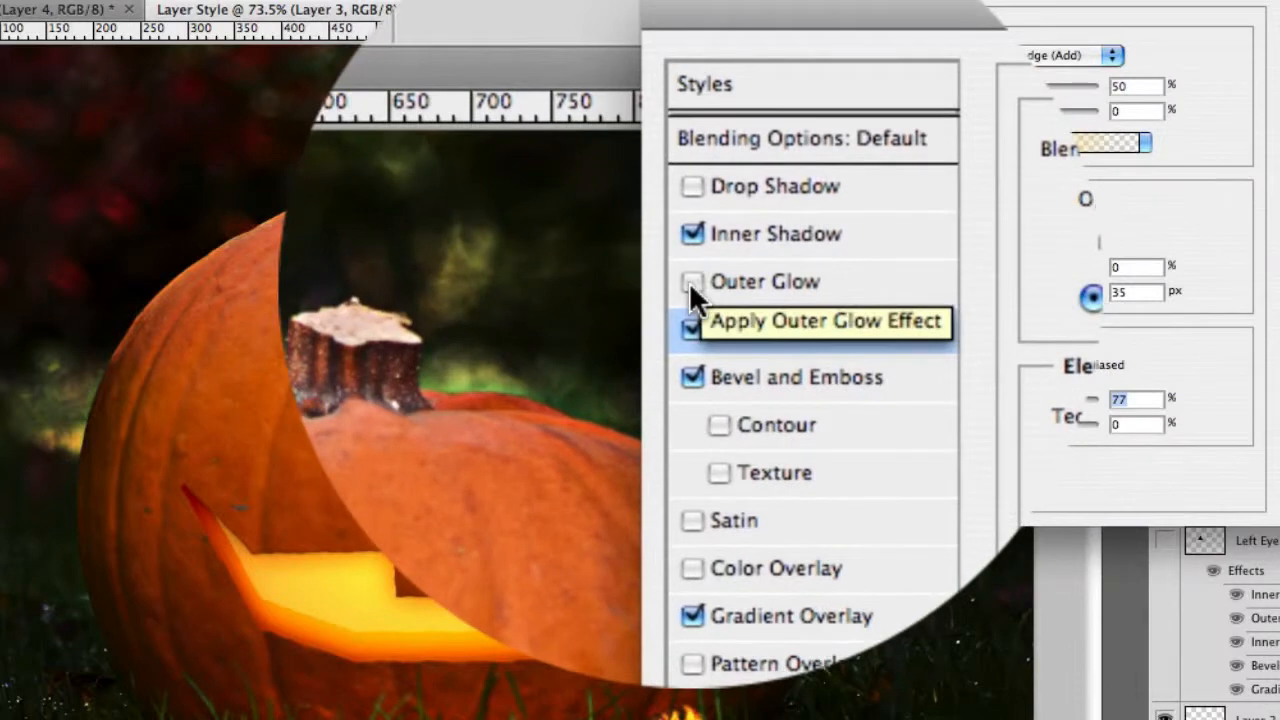
Enable a Linear Dodge outer glow at about a third opacity and commit all layer effects
{"action": "left_click", "coordinate": [766, 280]}
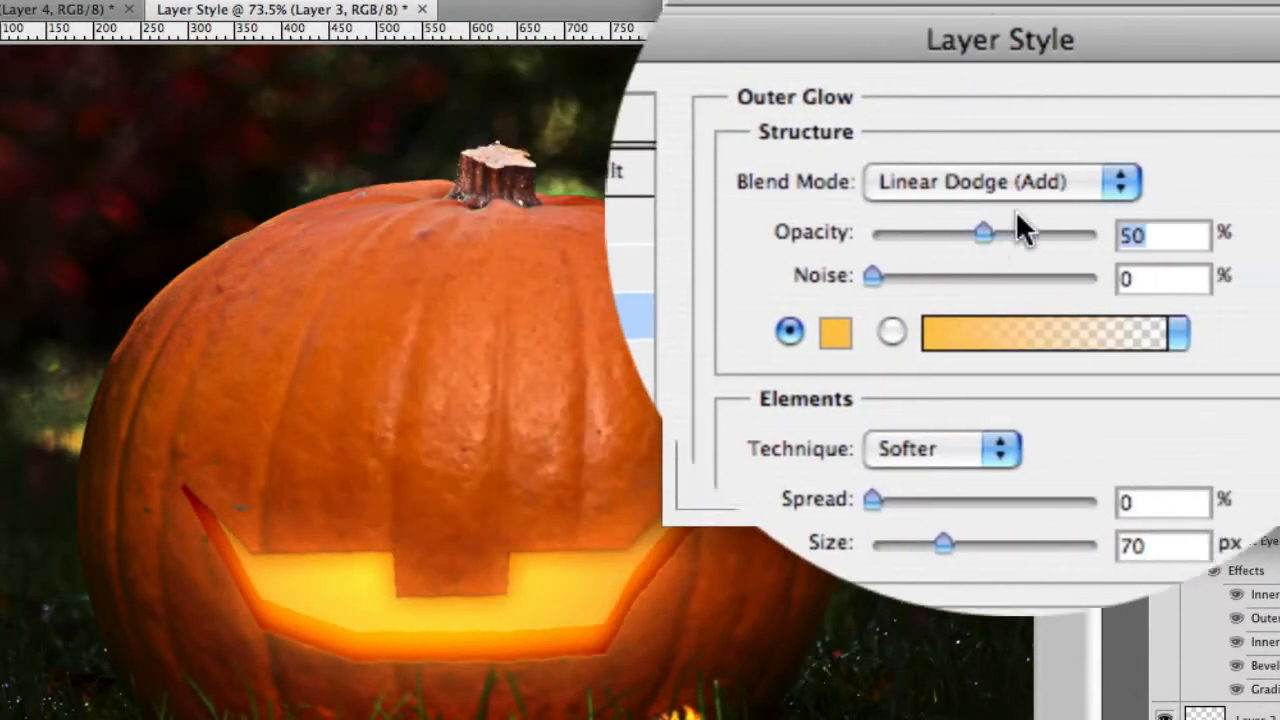
{"action": "left_click_drag", "start_coordinate": [982, 232], "coordinate": [1012, 236]}
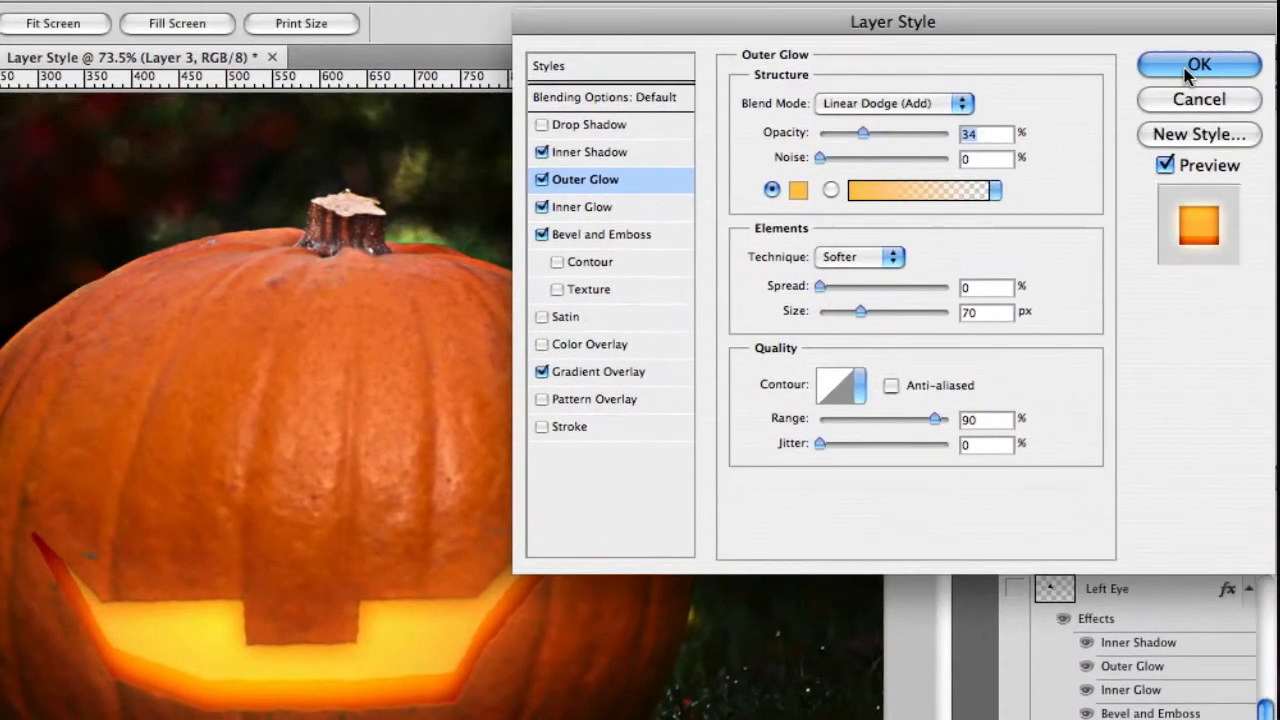
{"action": "left_click", "coordinate": [1200, 64]}
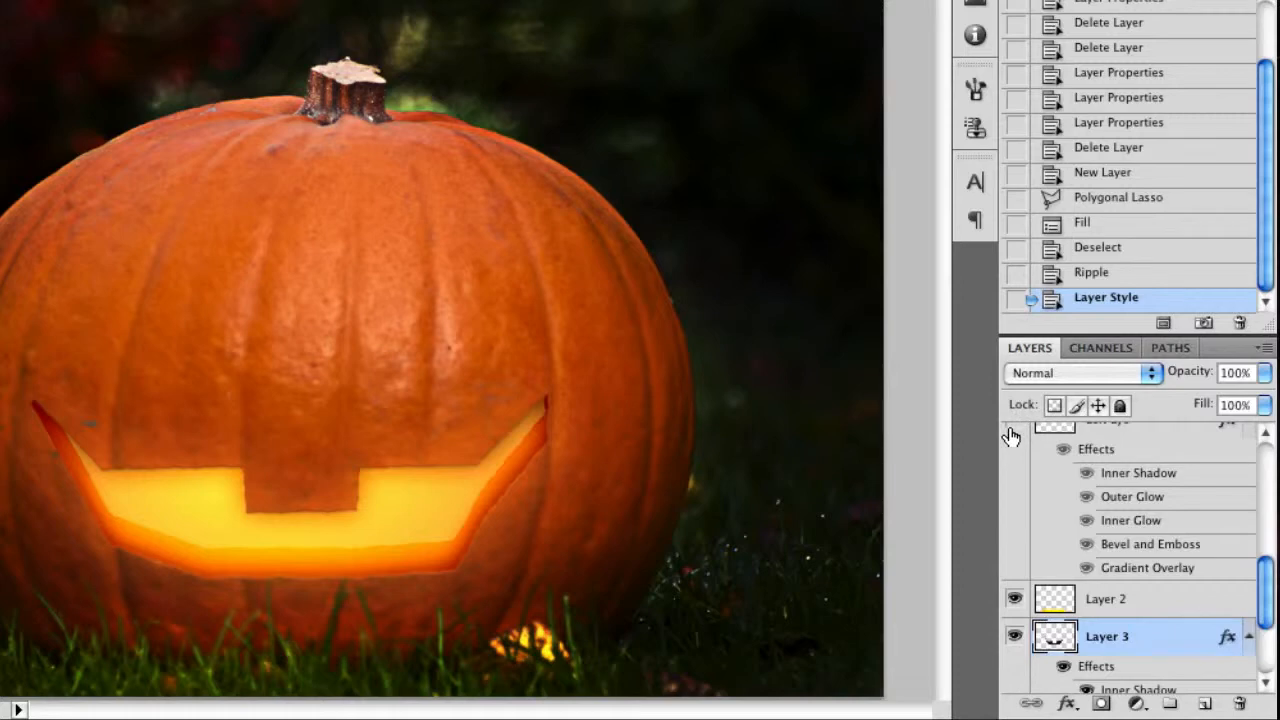
Copy the mouth's layer style and paste it onto the triangular eye layer
{"action": "right_click", "coordinate": [1104, 636]}
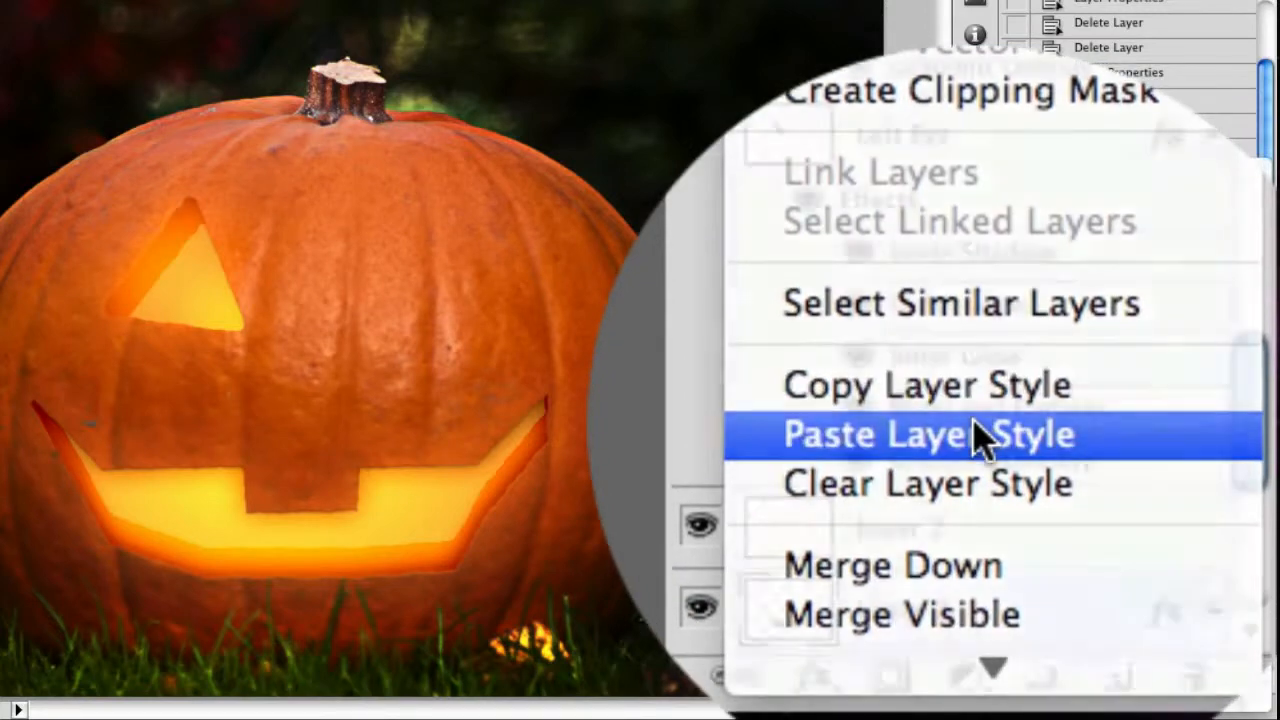
{"action": "left_click", "coordinate": [924, 434]}
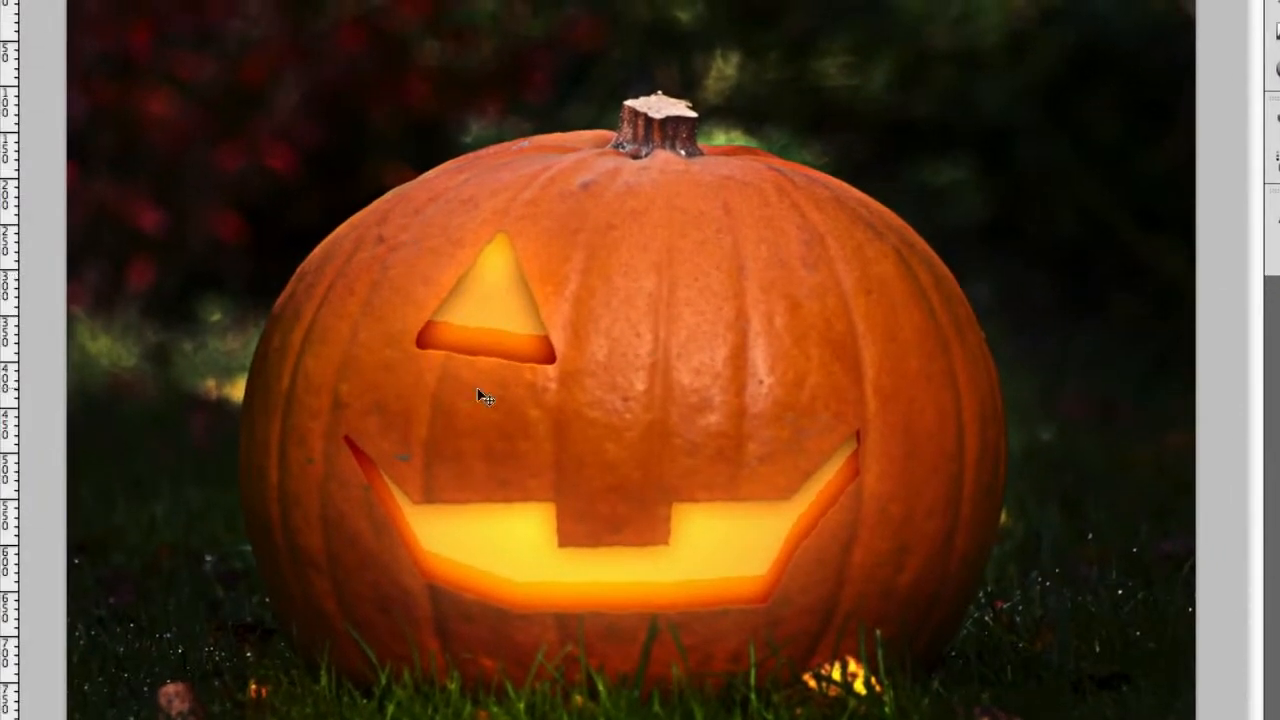
{"action": "mouse_move", "coordinate": [524, 330]}
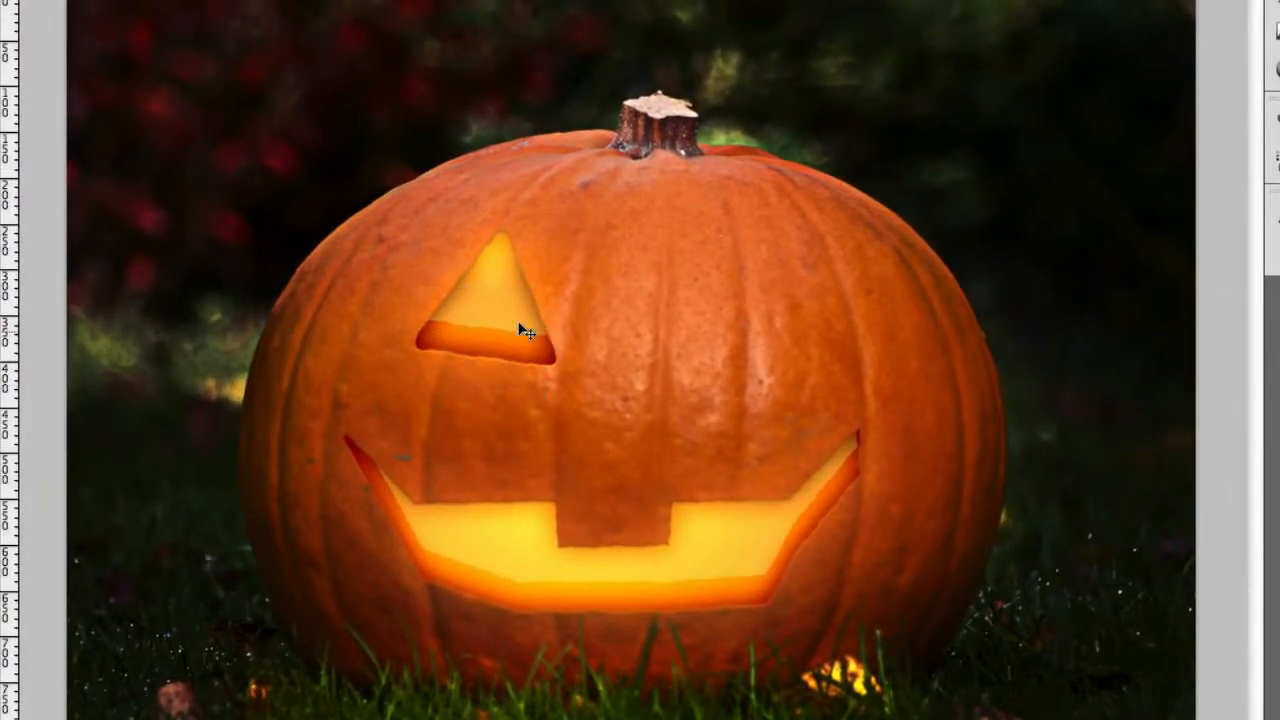